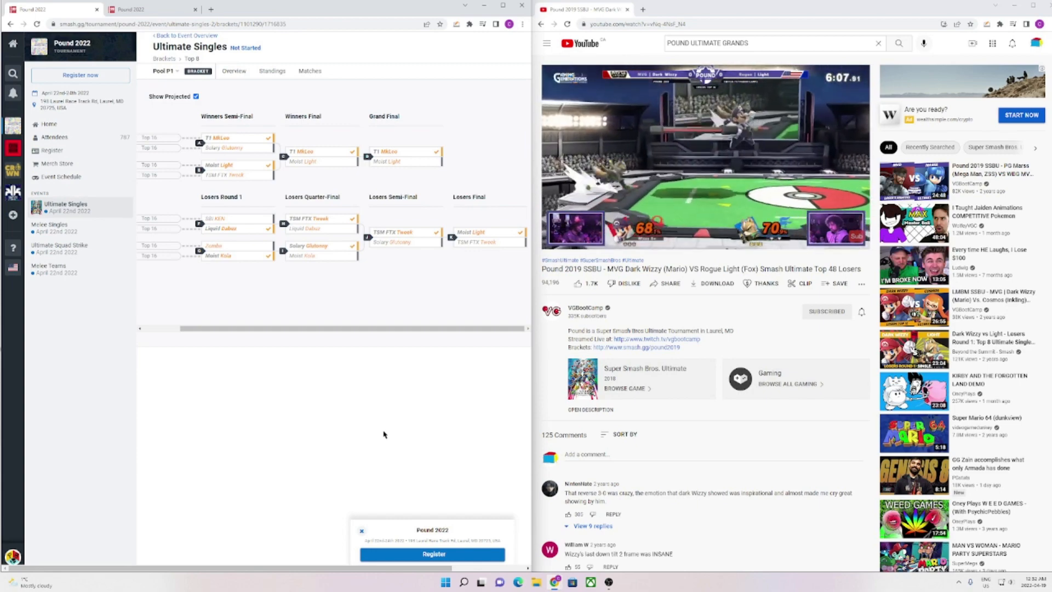
pyautogui.moveTo(393, 206)
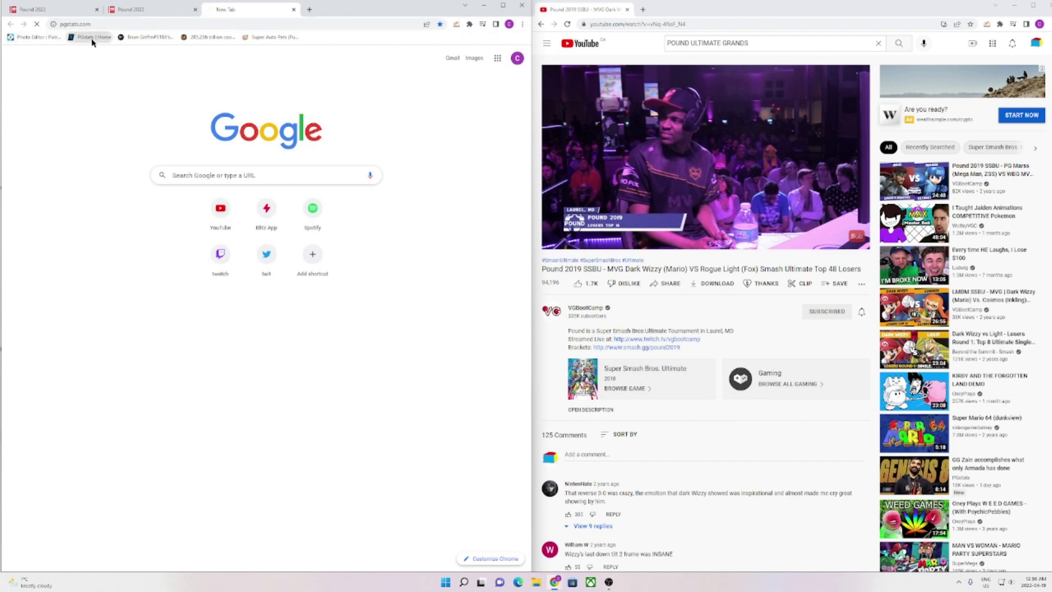
# Look up TILDE on PGstats and review his 79% win rate, 592–156 record and tournaments.
pyautogui.click(83, 36)
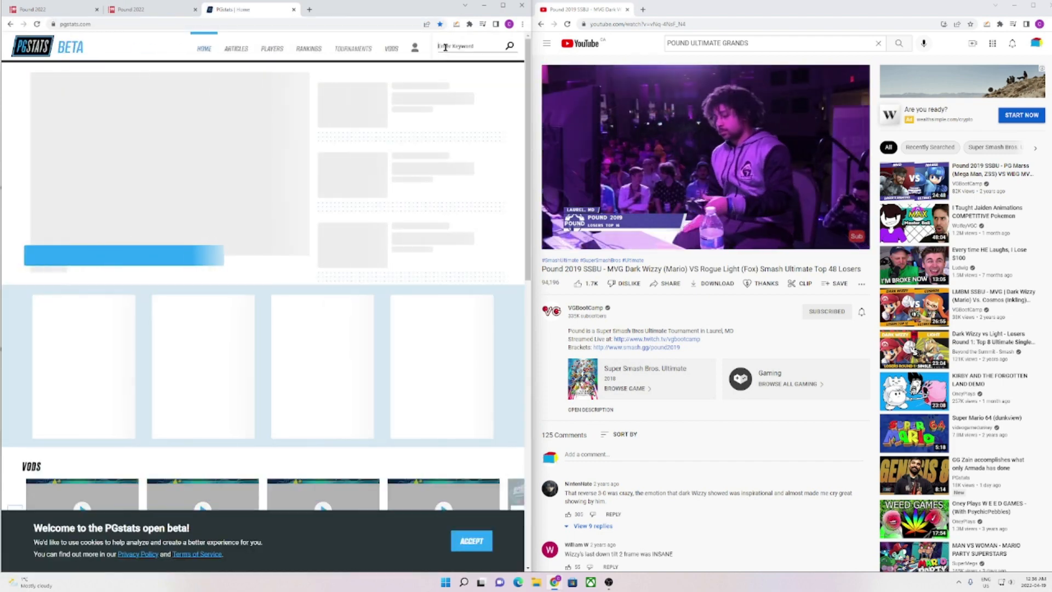
pyautogui.write('TILDE')
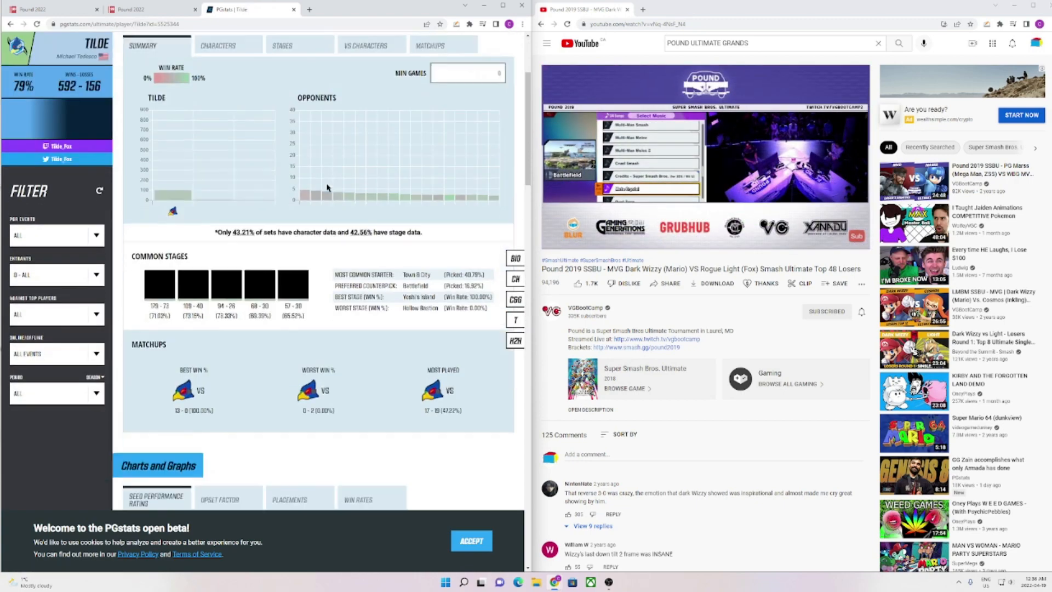
pyautogui.scroll(-3)
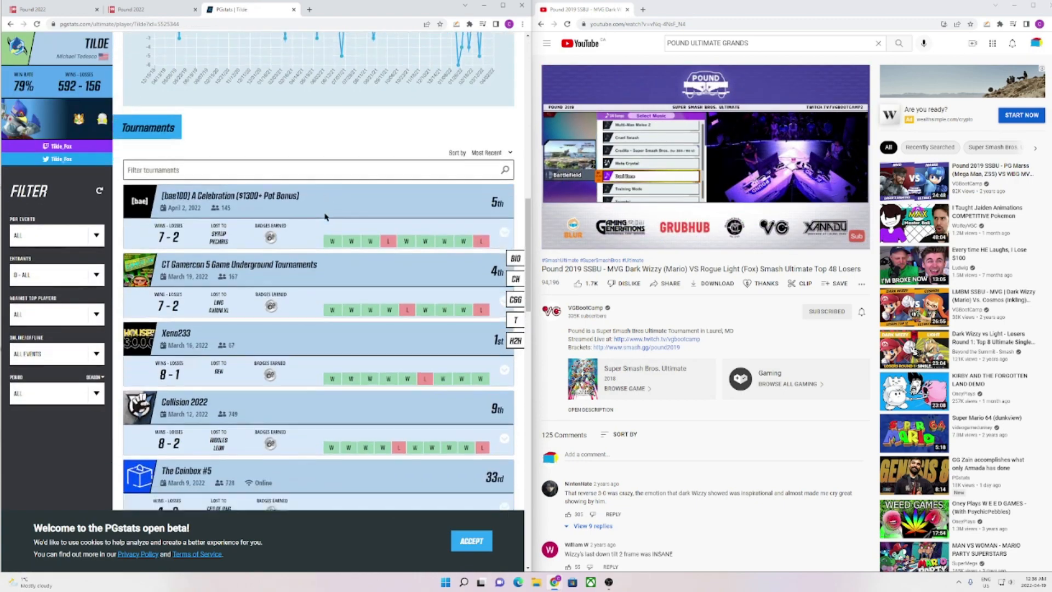
pyautogui.scroll(-3)
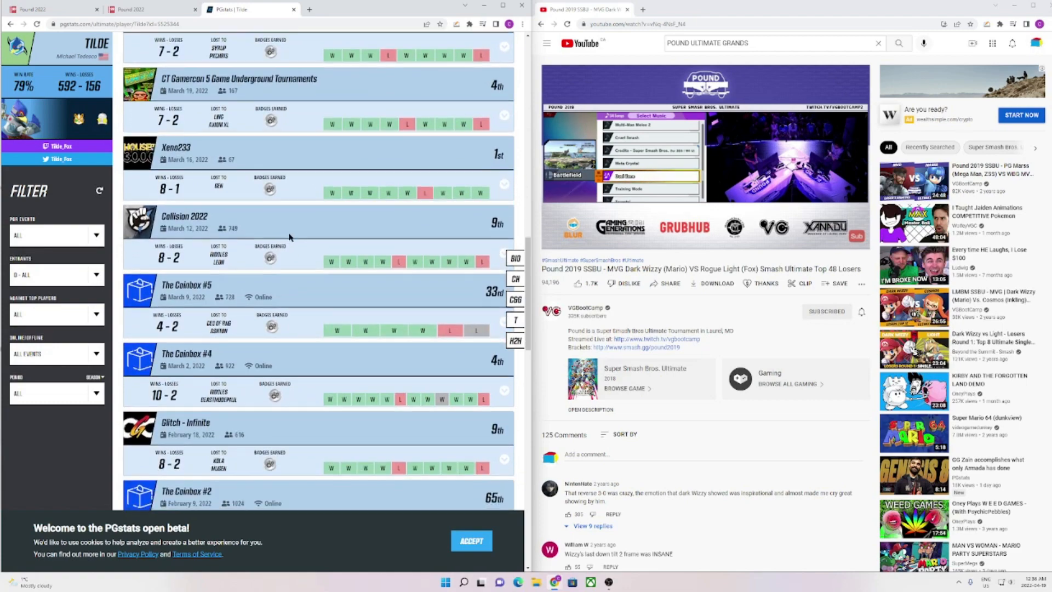
pyautogui.scroll(-3)
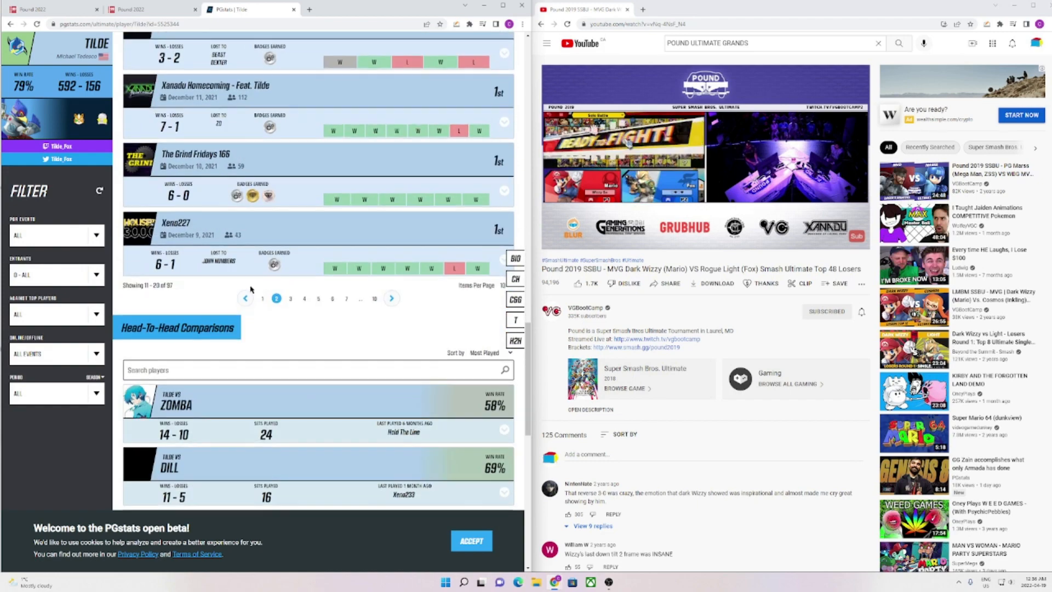
pyautogui.click(141, 9)
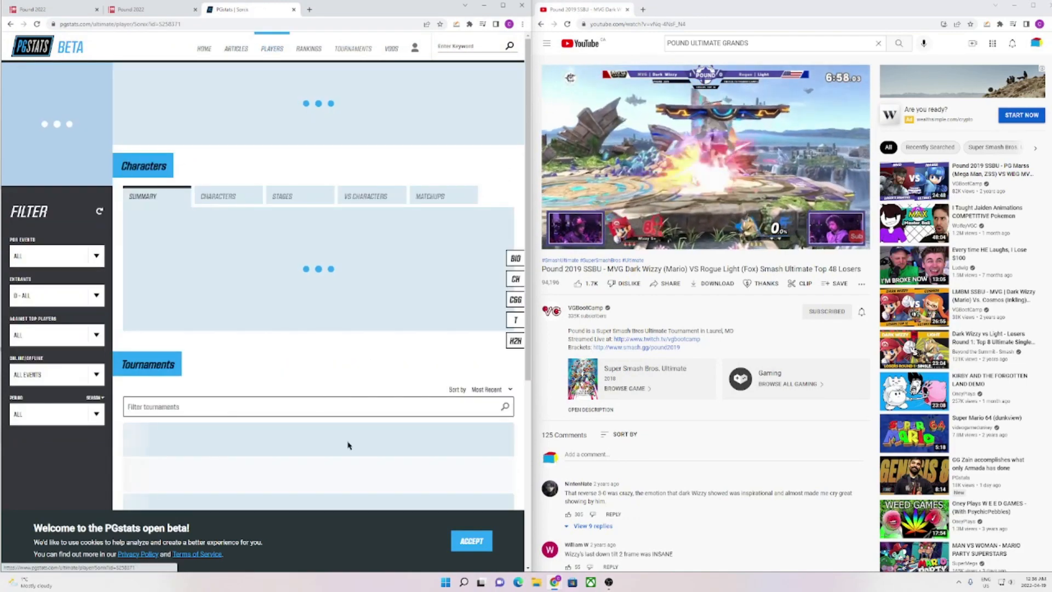
# Review Sonix's 86% win rate and 2064–337 record, paging through his tournament results.
pyautogui.scroll(-3)
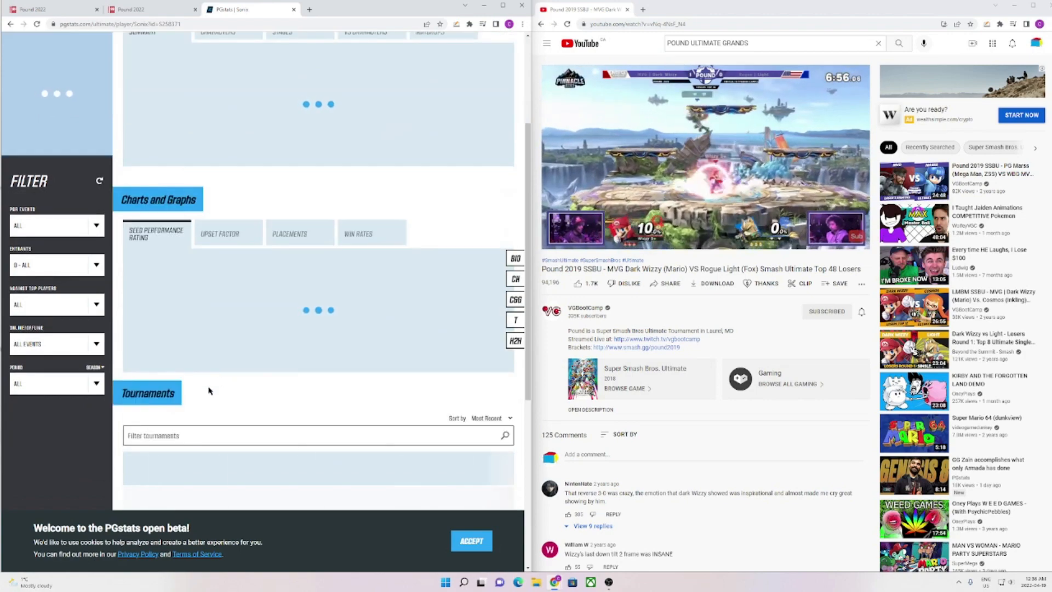
pyautogui.scroll(-3)
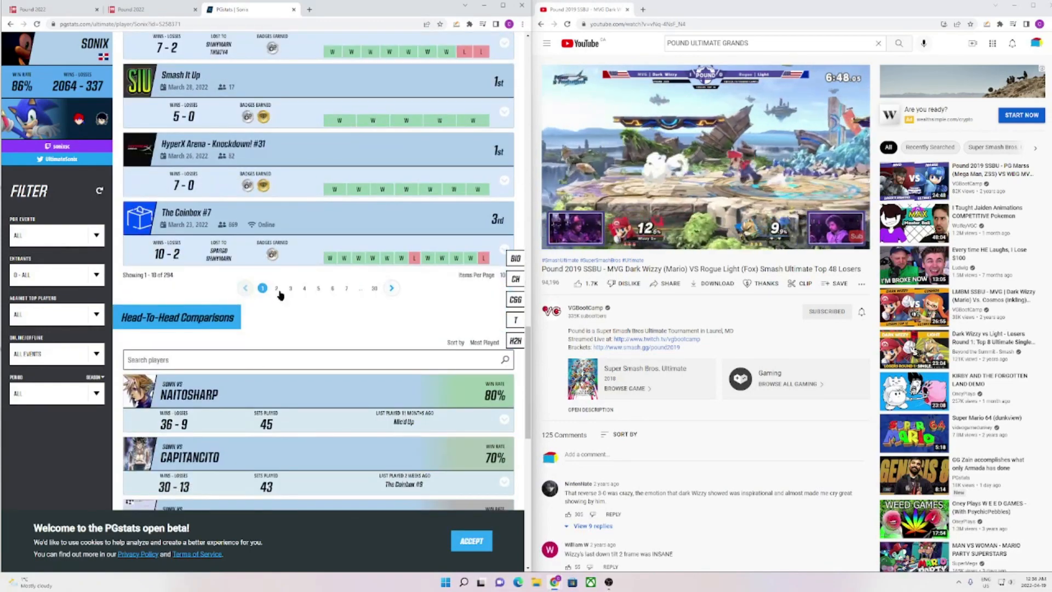
pyautogui.click(275, 288)
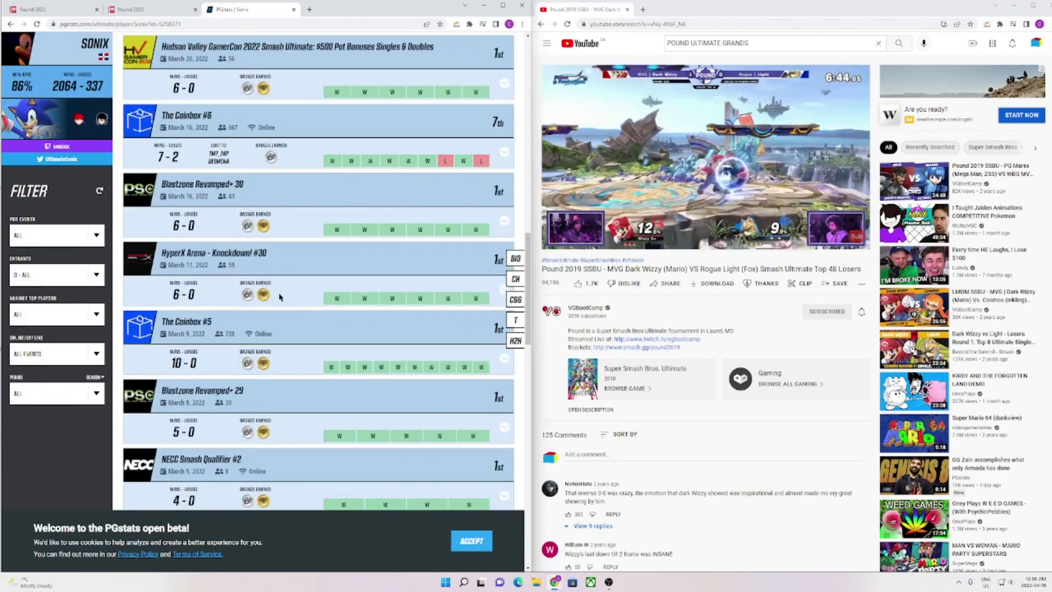
pyautogui.scroll(-3)
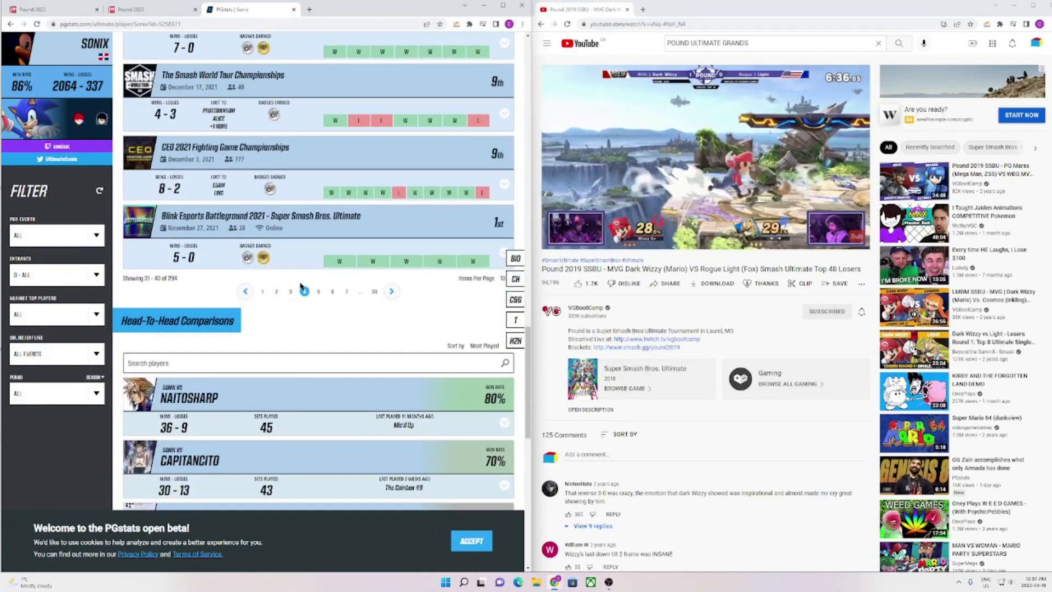
pyautogui.click(304, 291)
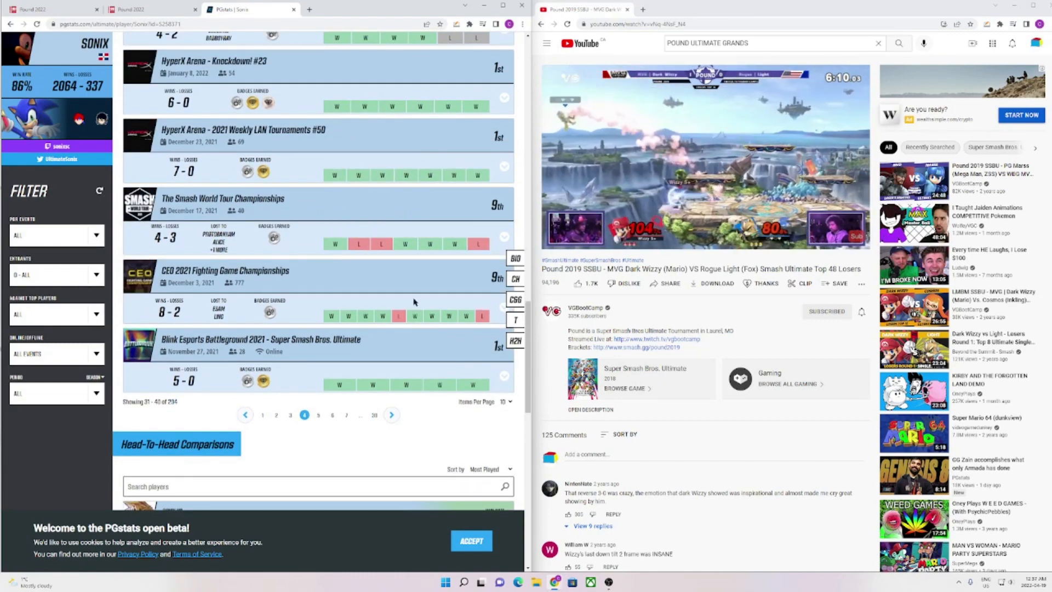
pyautogui.click(262, 412)
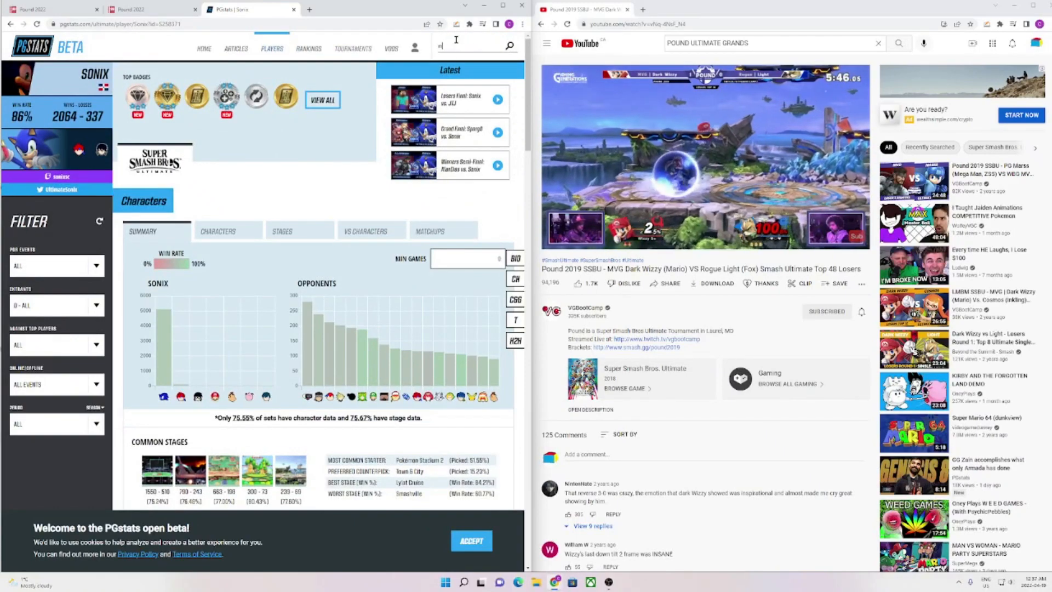
# Look up myran on PGstats and review his 80% win rate, 1343–343 record and Dragon's Lair results.
pyautogui.write('myran')
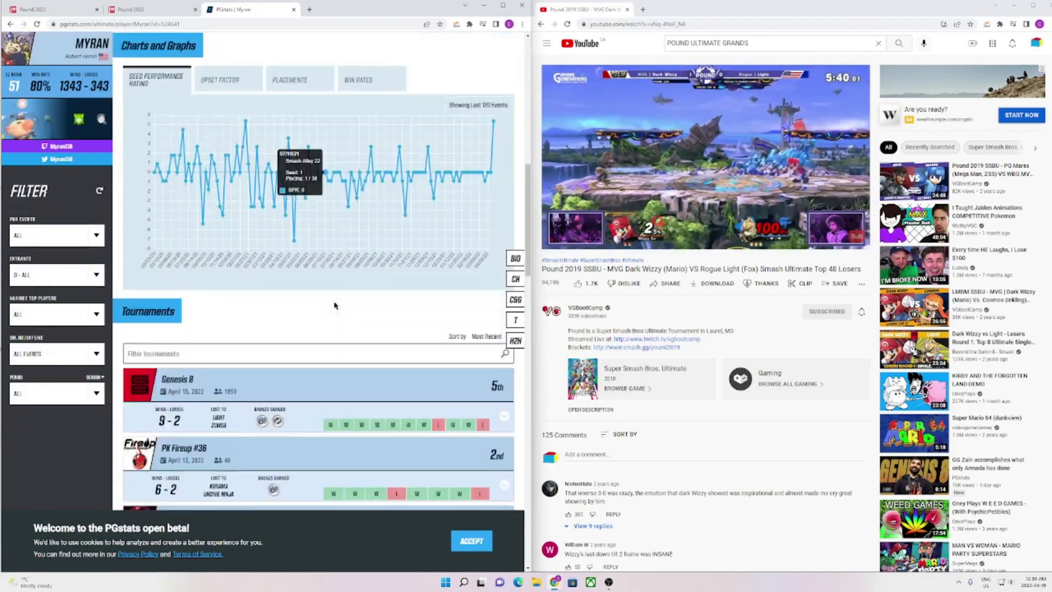
pyautogui.scroll(-3)
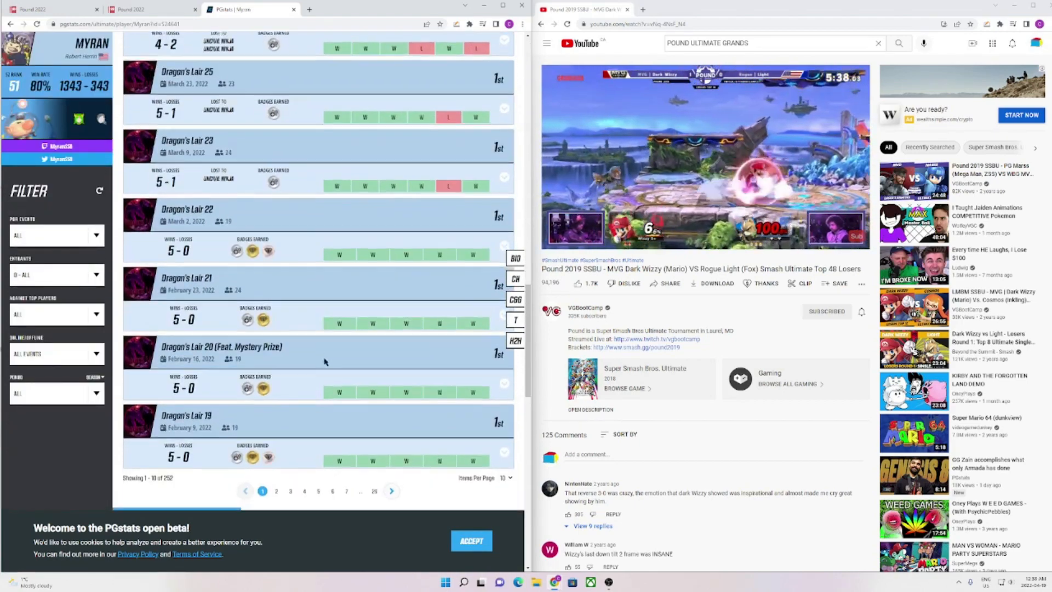
pyautogui.click(276, 327)
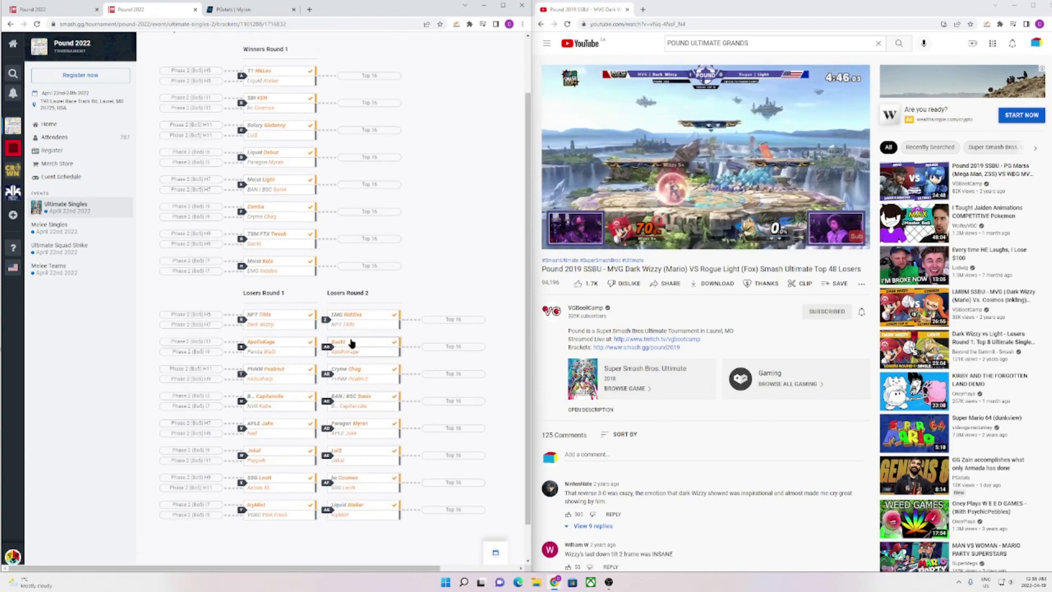
# Scroll the Ultimate Singles pool bracket through Winners Round 1 and Losers Rounds 1–2.
pyautogui.scroll(-3)
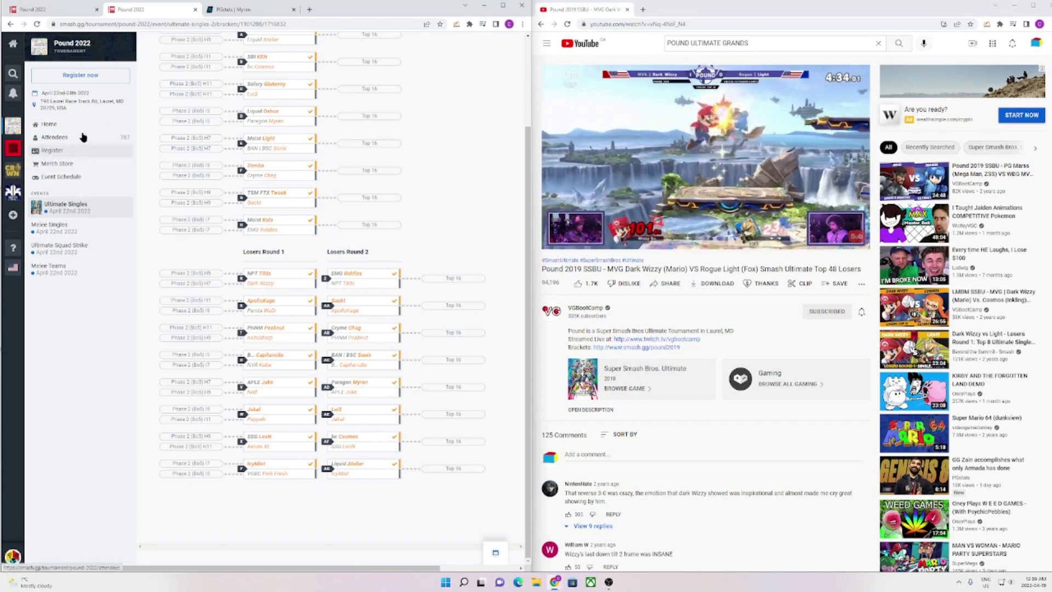
# Search the Pound 2022 attendee list for void, marsi and mvd, the last returning no results.
pyautogui.click(54, 137)
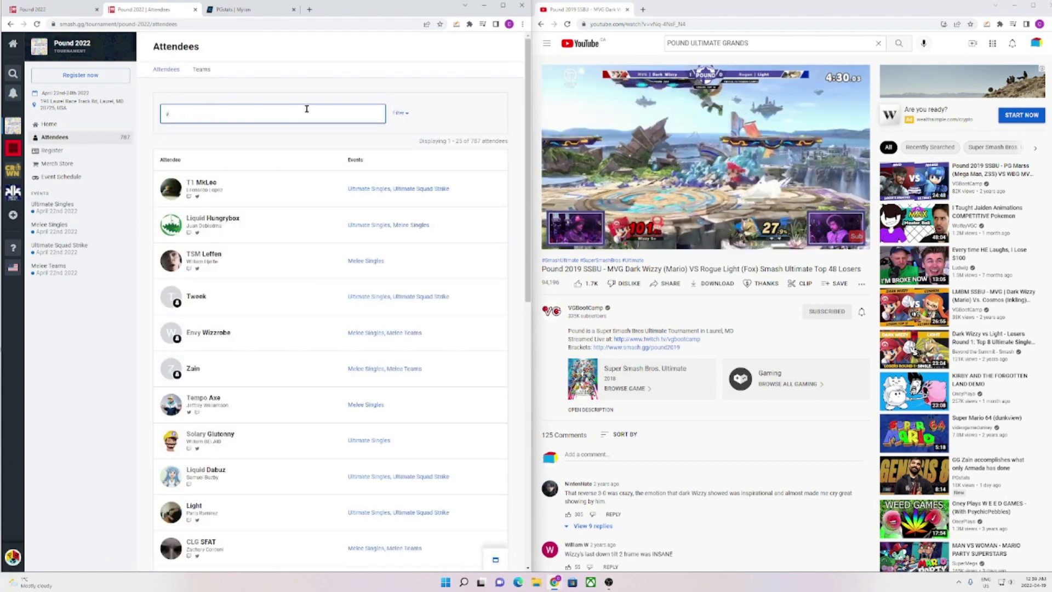
pyautogui.write('void')
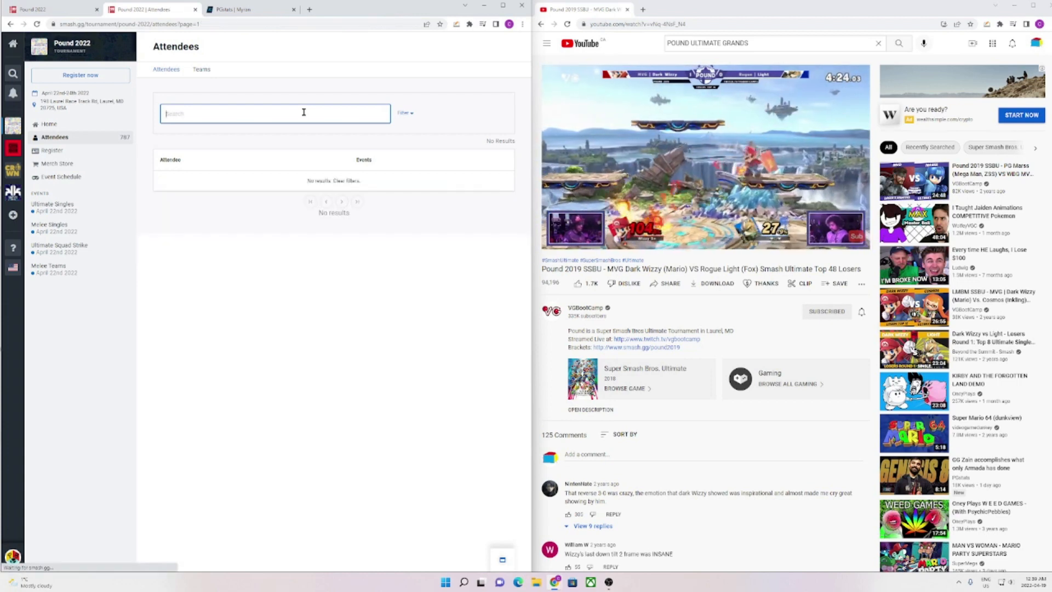
pyautogui.write('marsi')
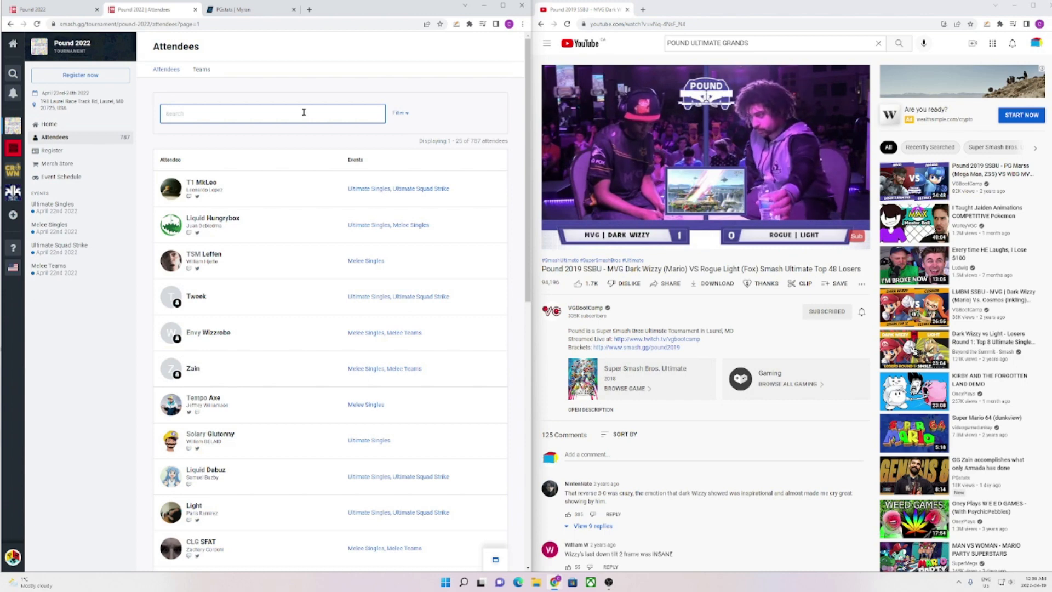
pyautogui.scroll(-3)
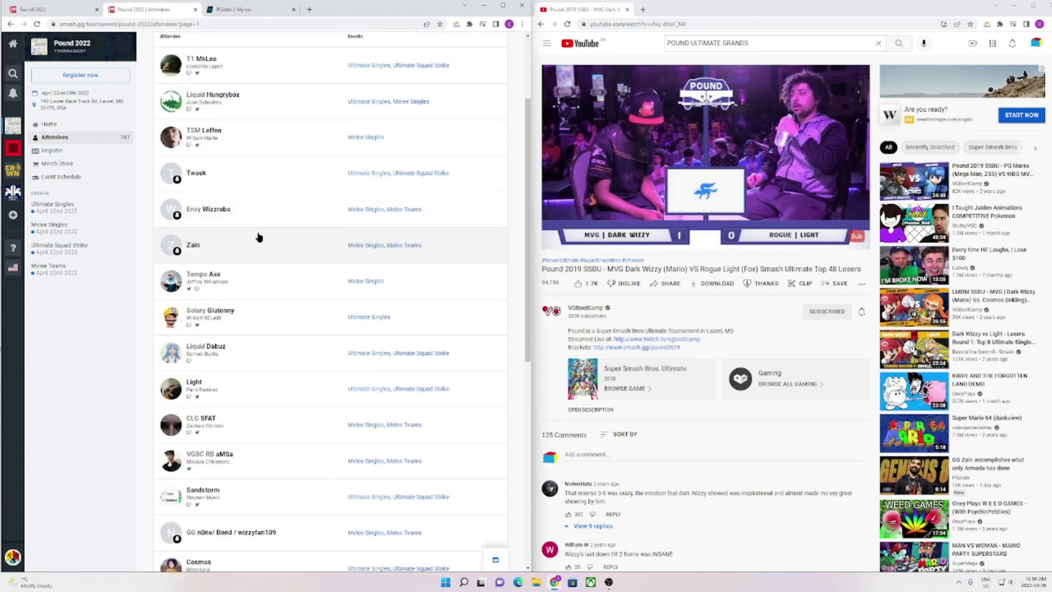
pyautogui.scroll(-3)
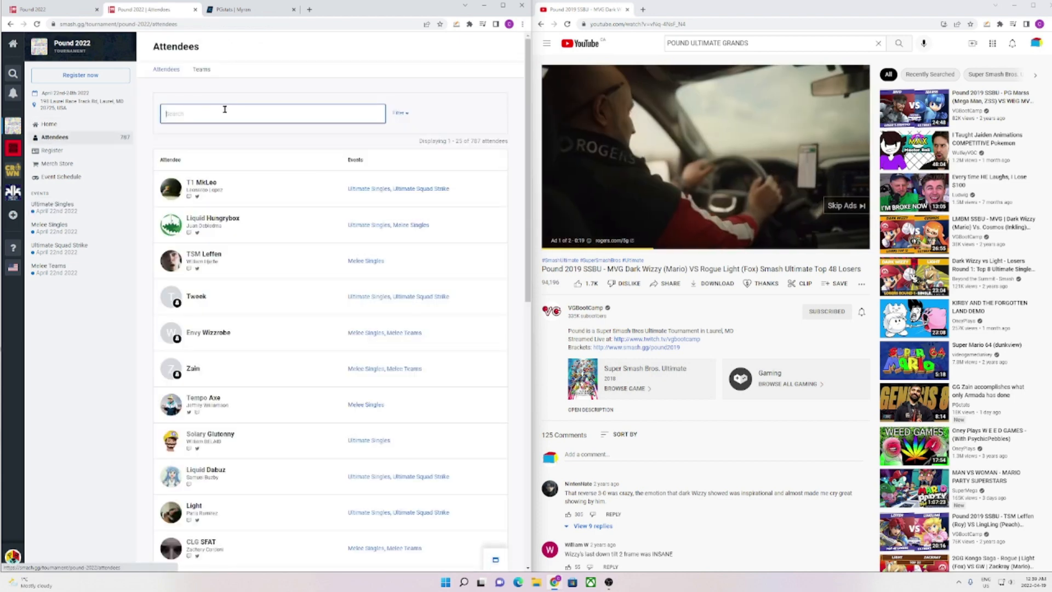
pyautogui.write('mvd')
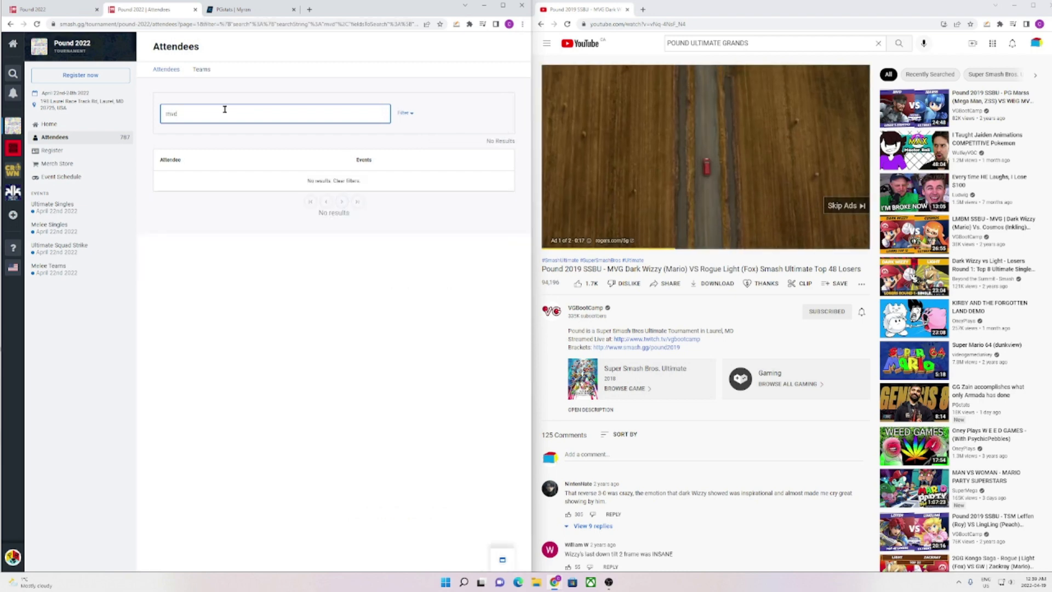
# Reopen the Ultimate Singles pool bracket and check Jake's Losers Round 2 entry.
pyautogui.click(53, 204)
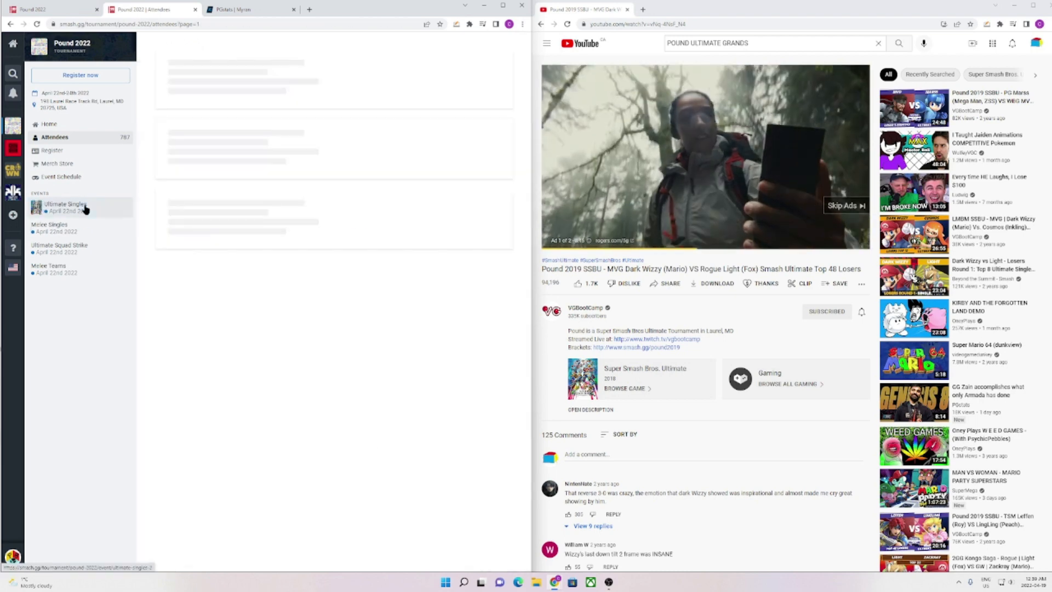
pyautogui.click(66, 206)
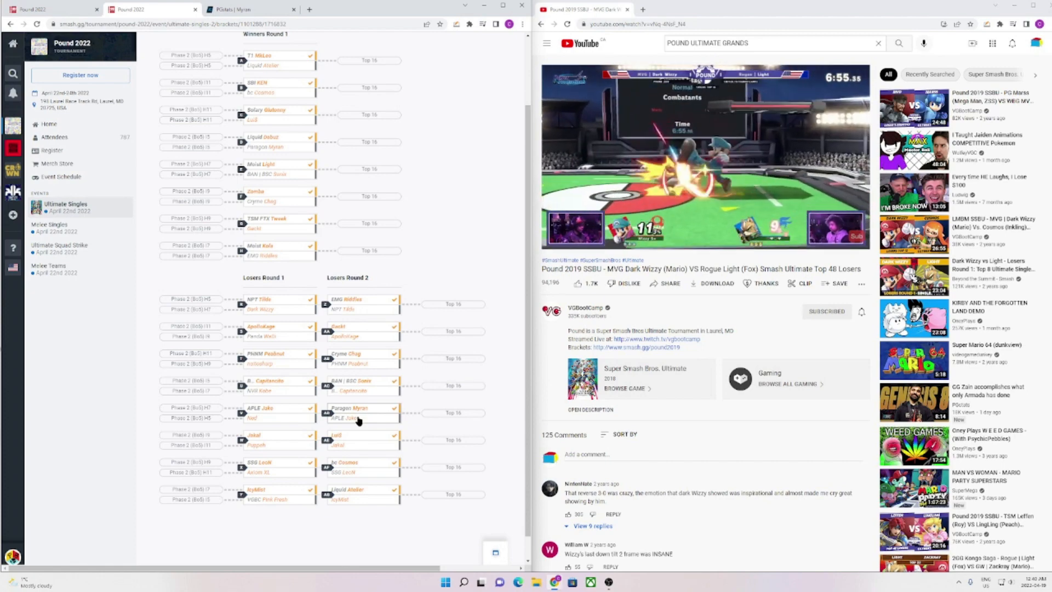
pyautogui.click(231, 10)
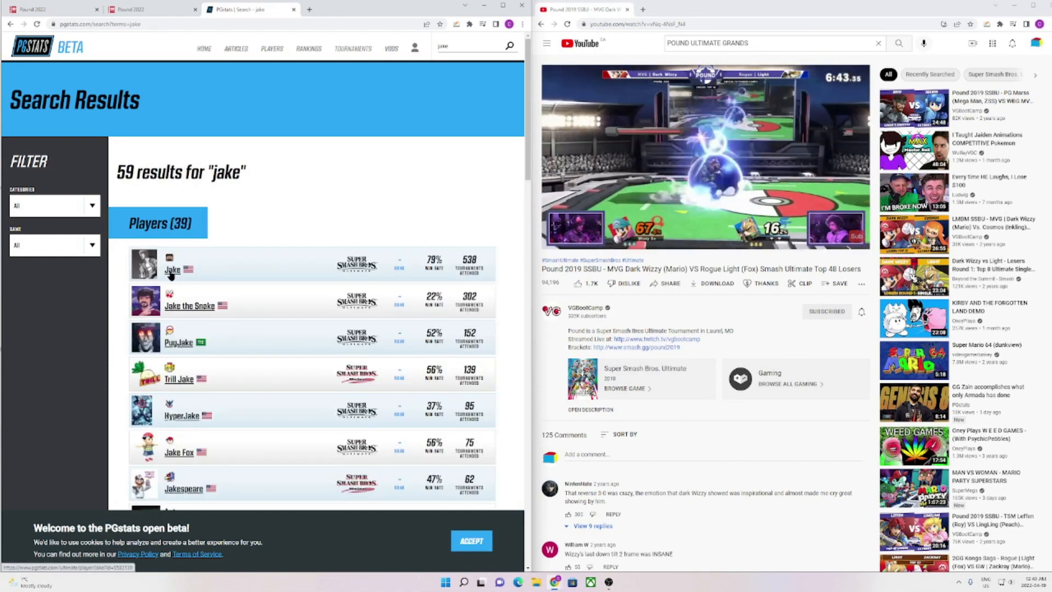
# Review Jake's PGstats profile: 79% win rate, 1674–455 record, seed chart and tournaments.
pyautogui.click(173, 269)
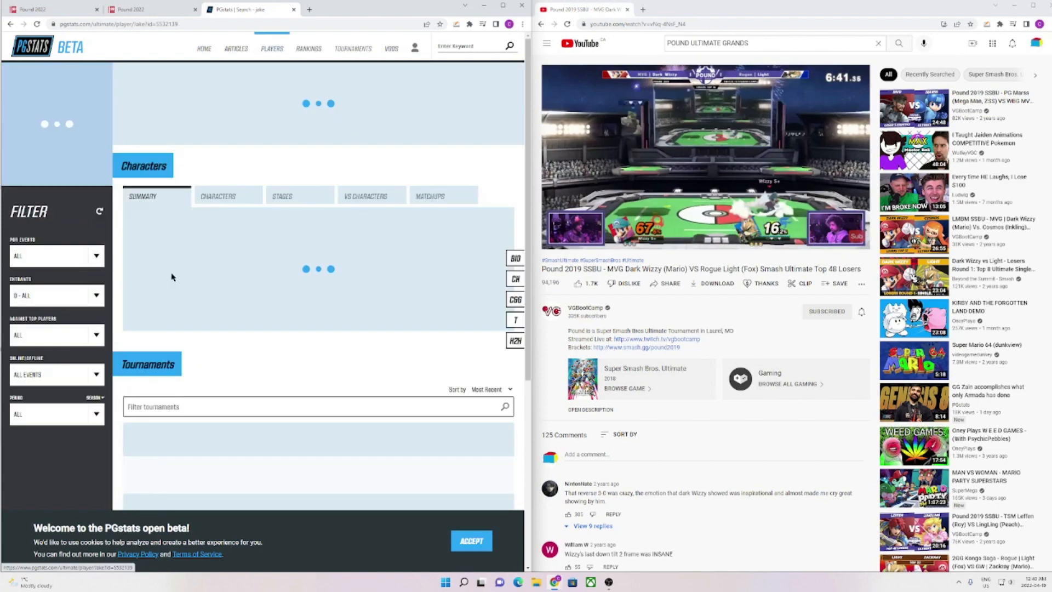
pyautogui.scroll(-3)
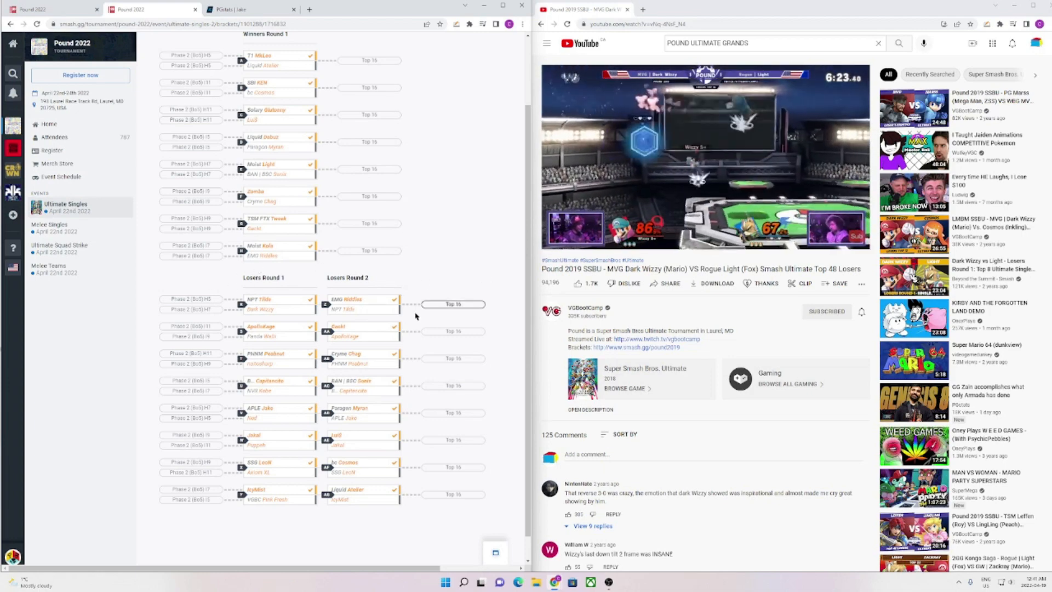
pyautogui.click(246, 9)
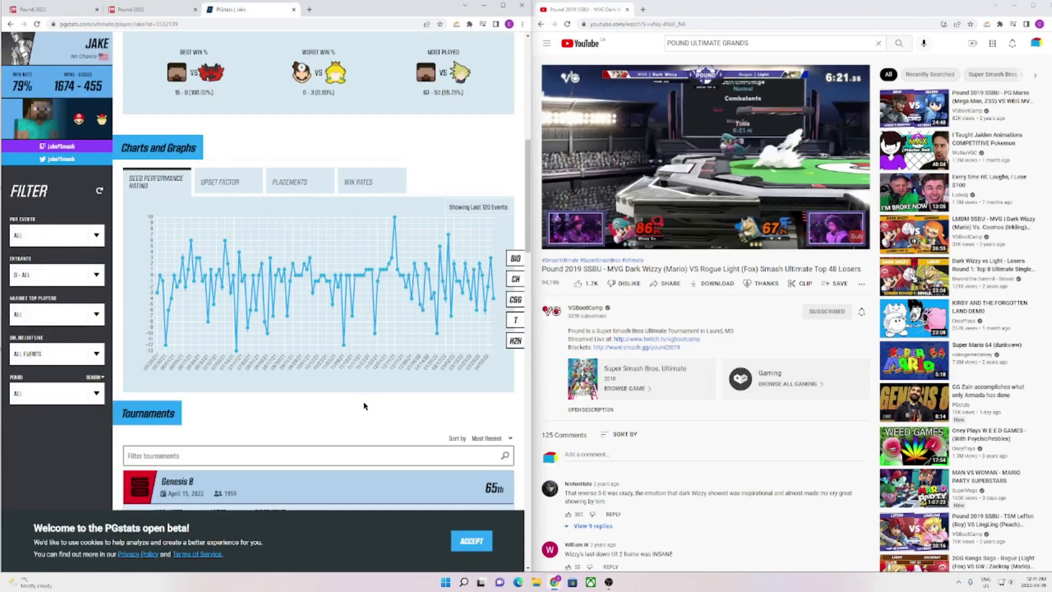
pyautogui.scroll(-3)
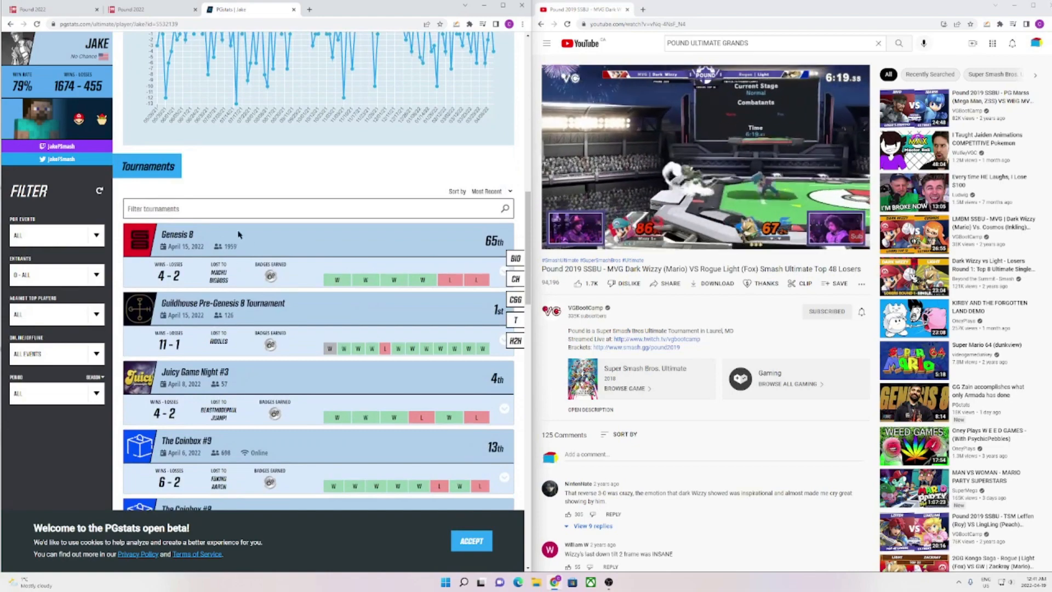
pyautogui.scroll(-3)
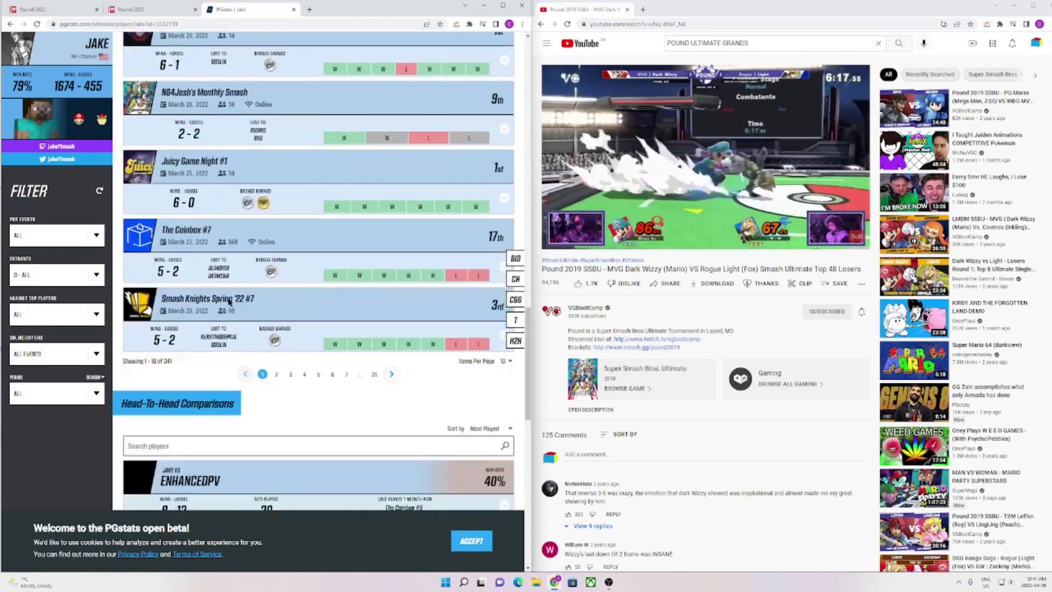
pyautogui.scroll(-3)
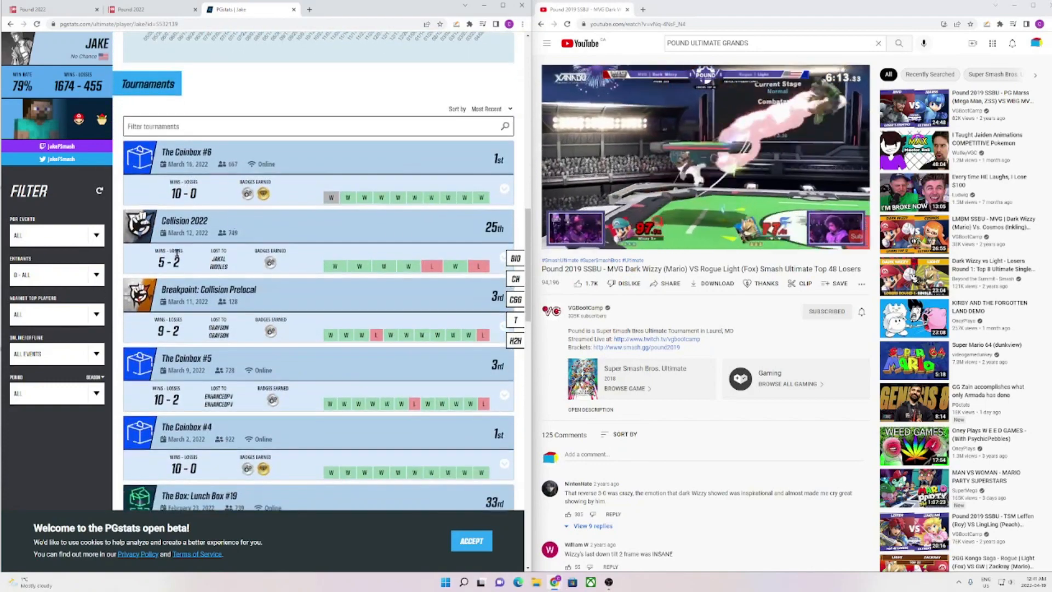
pyautogui.scroll(-3)
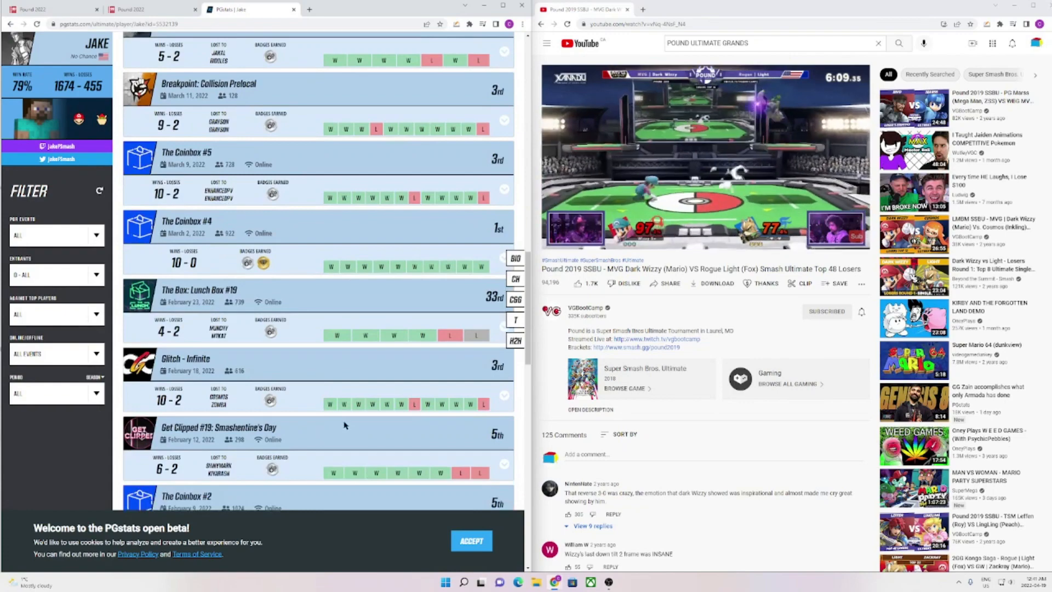
pyautogui.scroll(-3)
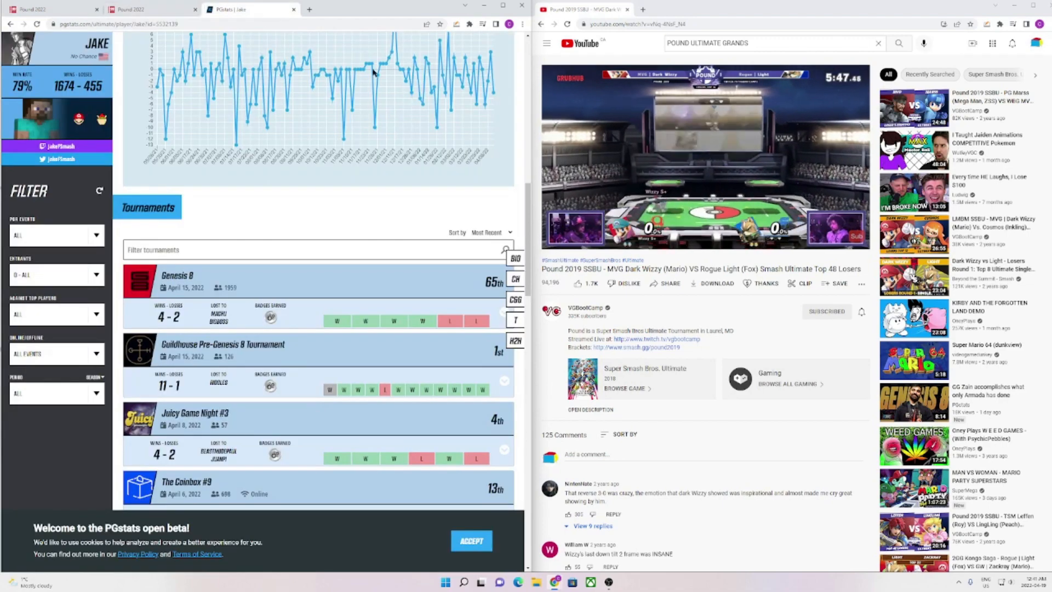
# Google 'ken vs cosmos smash' and review the Cosmos match video results.
pyautogui.click(407, 9)
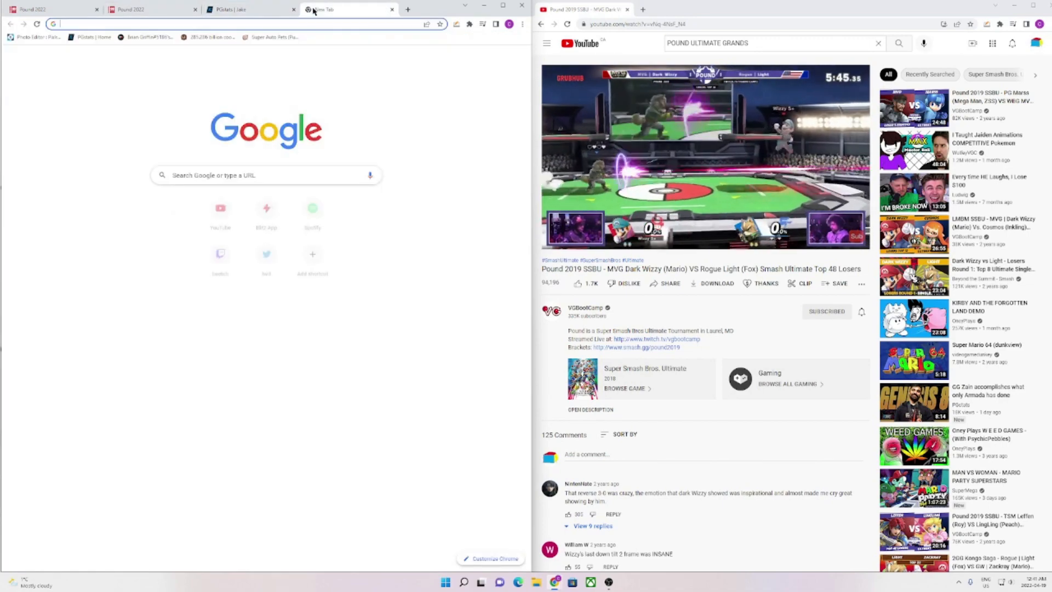
pyautogui.write('ken vs cosmos')
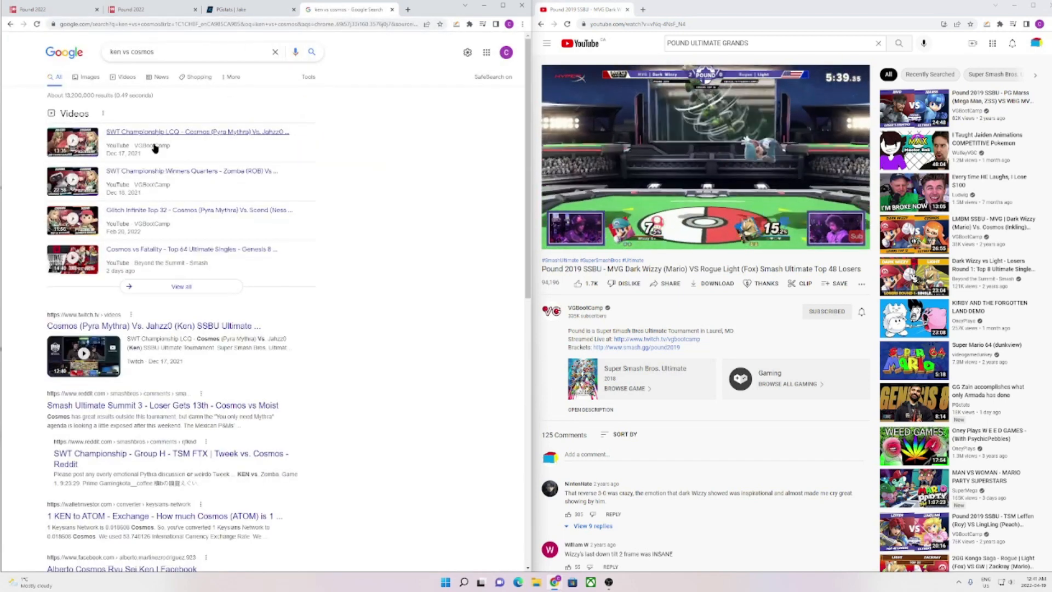
pyautogui.click(188, 51)
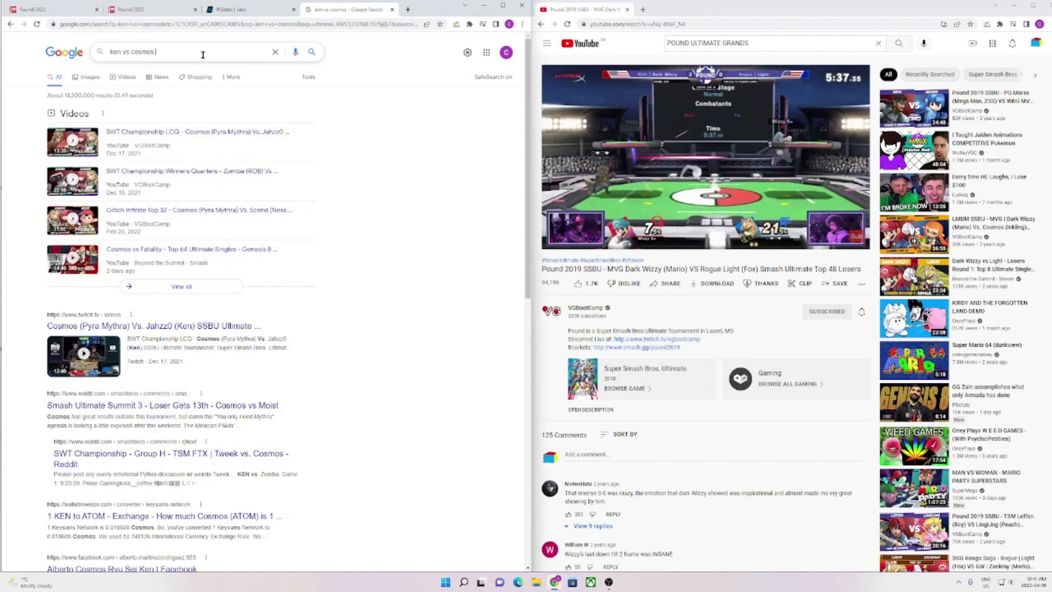
pyautogui.write('smash')
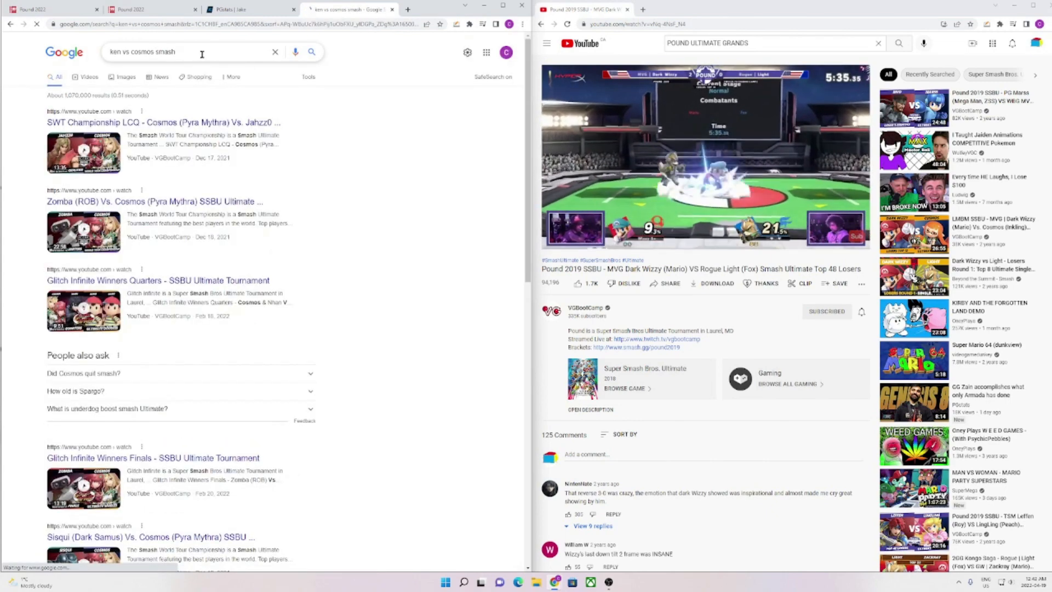
pyautogui.scroll(-3)
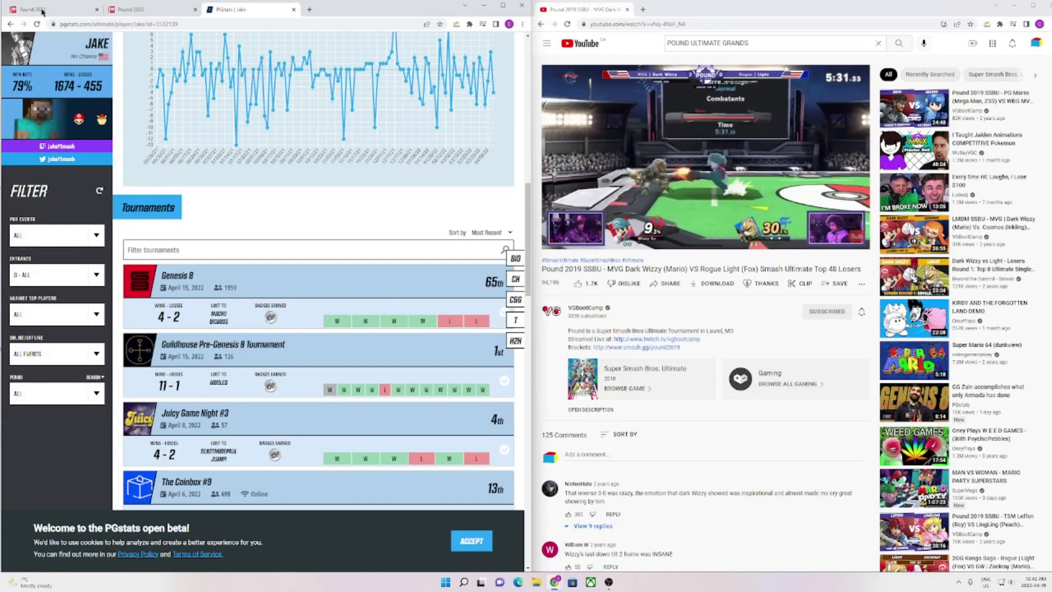
# Return to the Pound 2022 Pool J5 bracket and scroll through its winners and losers rounds.
pyautogui.click(147, 9)
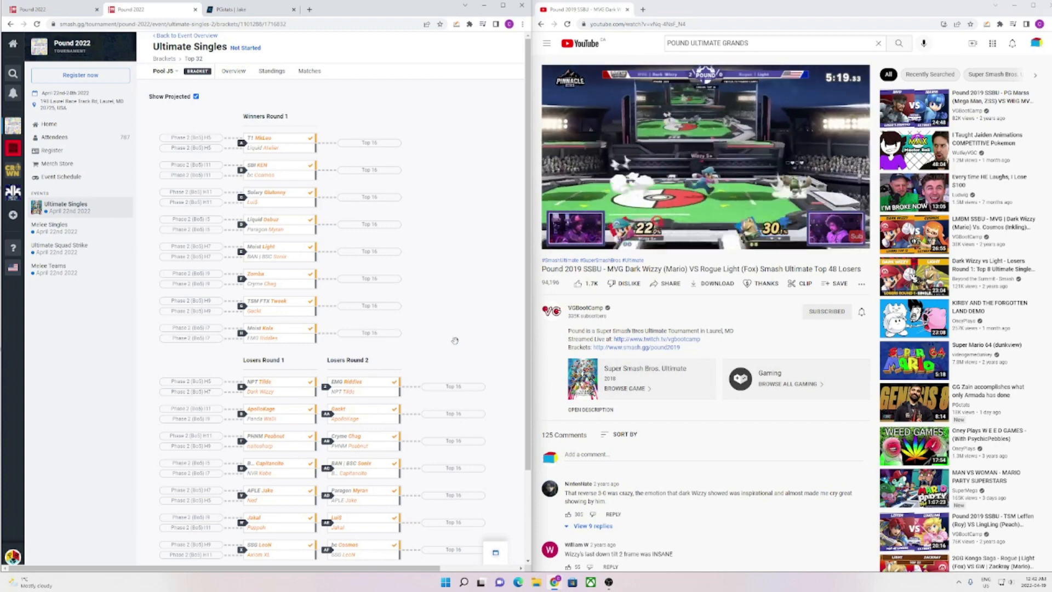
pyautogui.moveTo(275, 221)
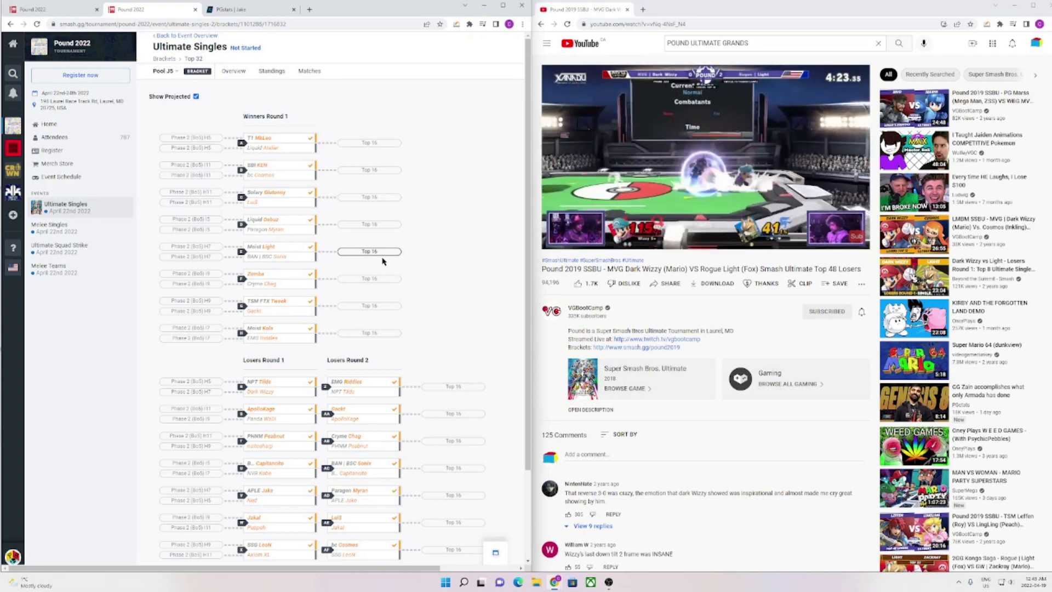
pyautogui.scroll(-3)
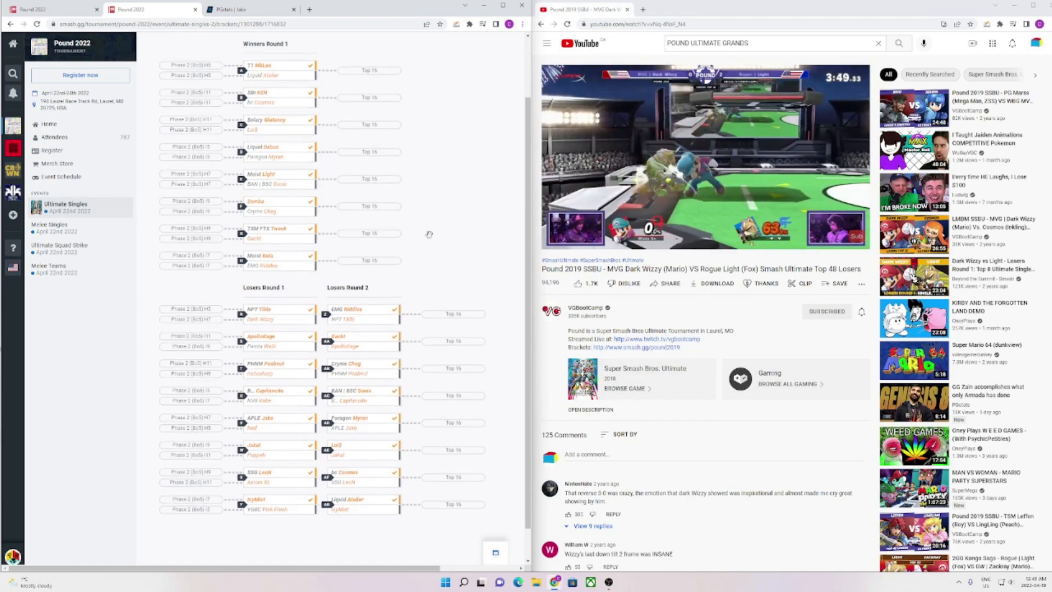
# Review the Pool J5 losers rounds, then search PGstats for riddles (28 results).
pyautogui.scroll(-3)
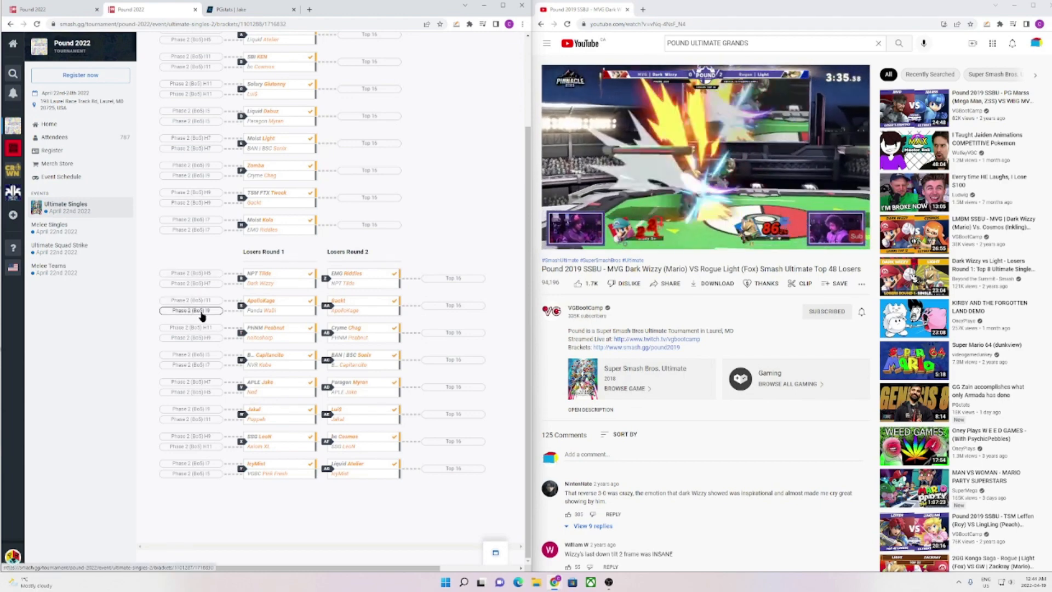
pyautogui.click(241, 10)
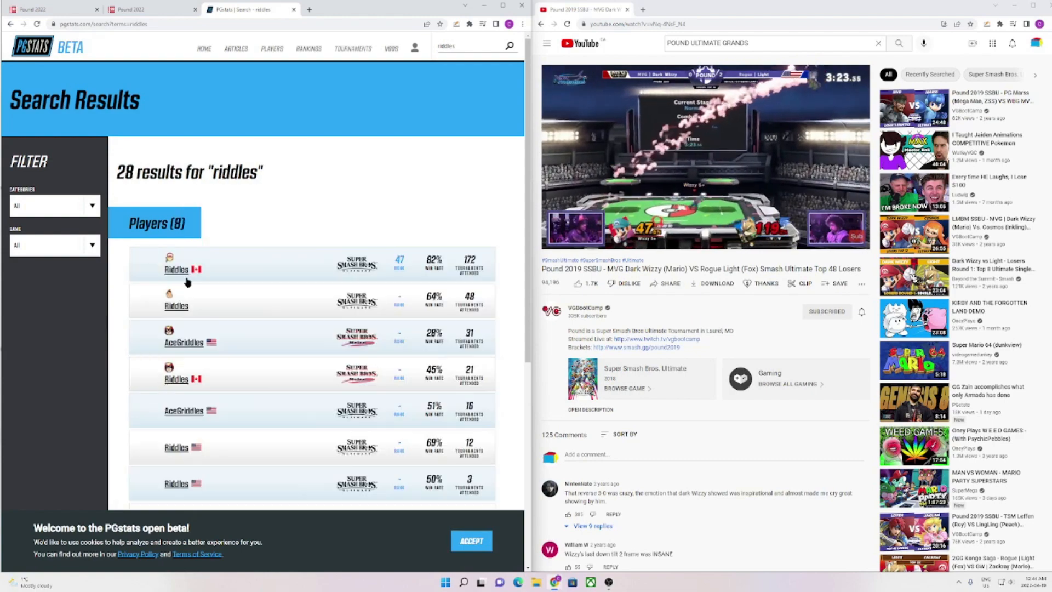
# View the Canadian Riddles player's PGstats profile from the first search result.
pyautogui.click(176, 269)
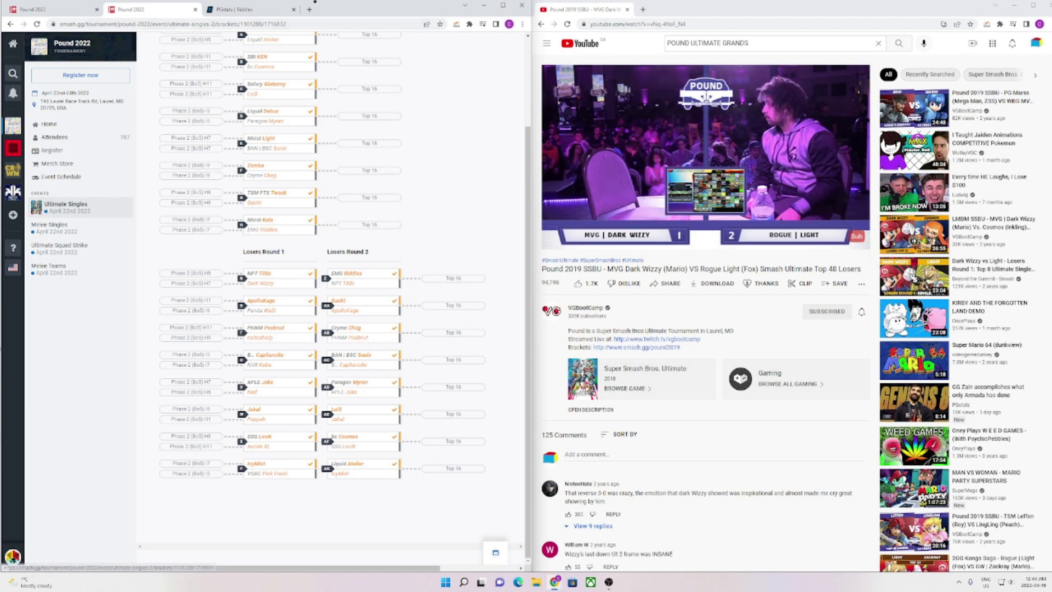
pyautogui.write('leon')
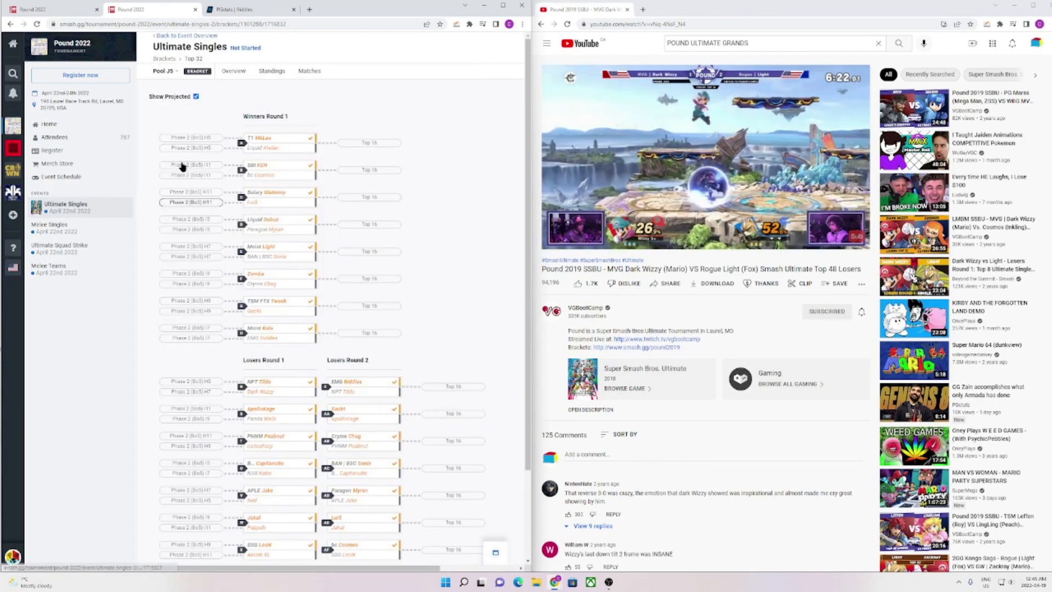
# Scroll through the Top 16 Pool M5 bracket's Winners Quarter-Final and Losers Rounds 1–2.
pyautogui.scroll(-3)
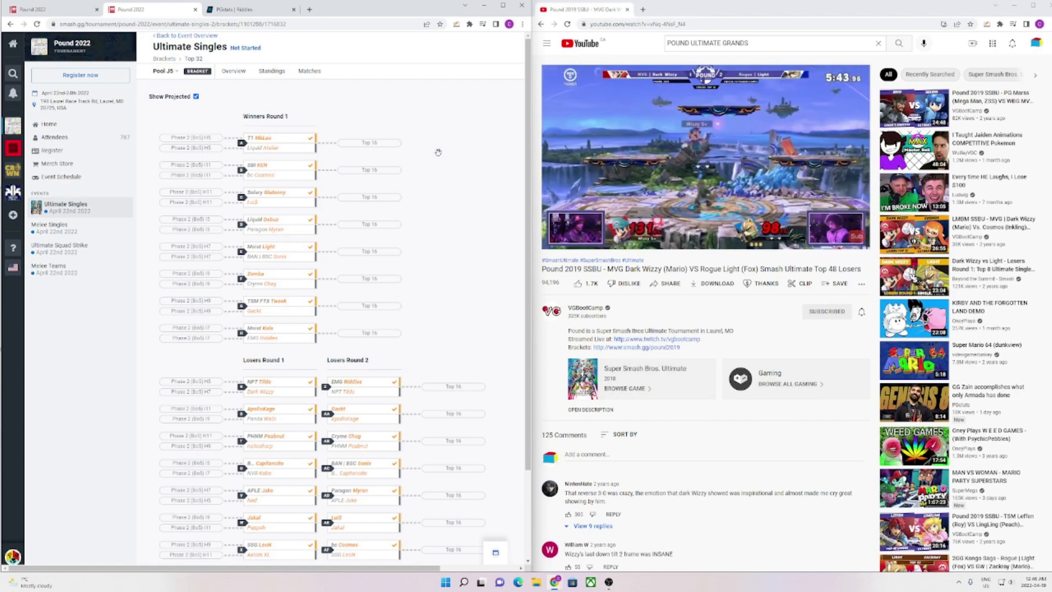
pyautogui.scroll(-3)
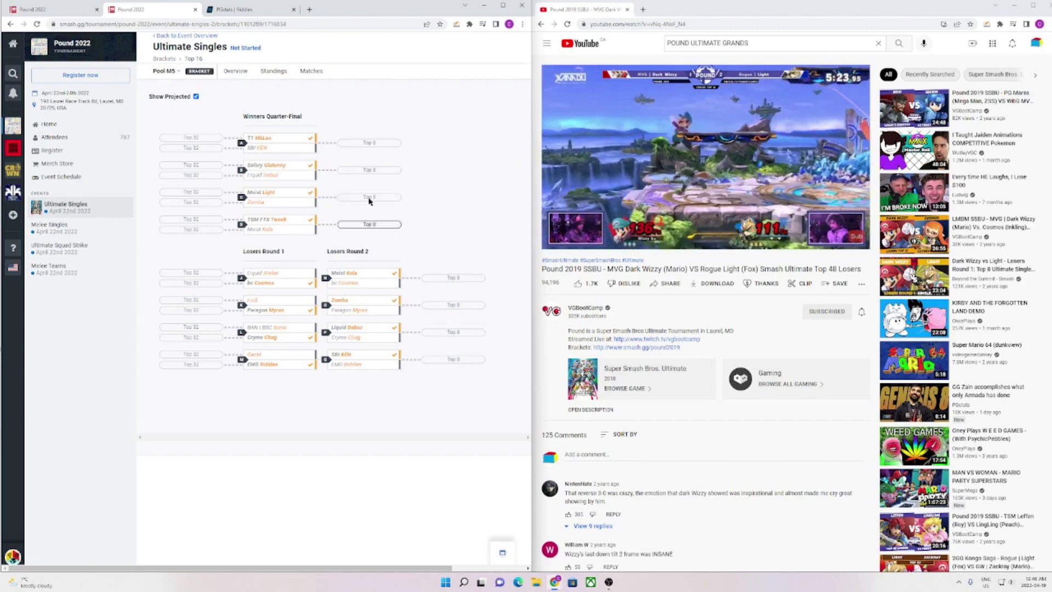
# Switch to the PGstats tab to search for 'atellier'.
pyautogui.click(247, 9)
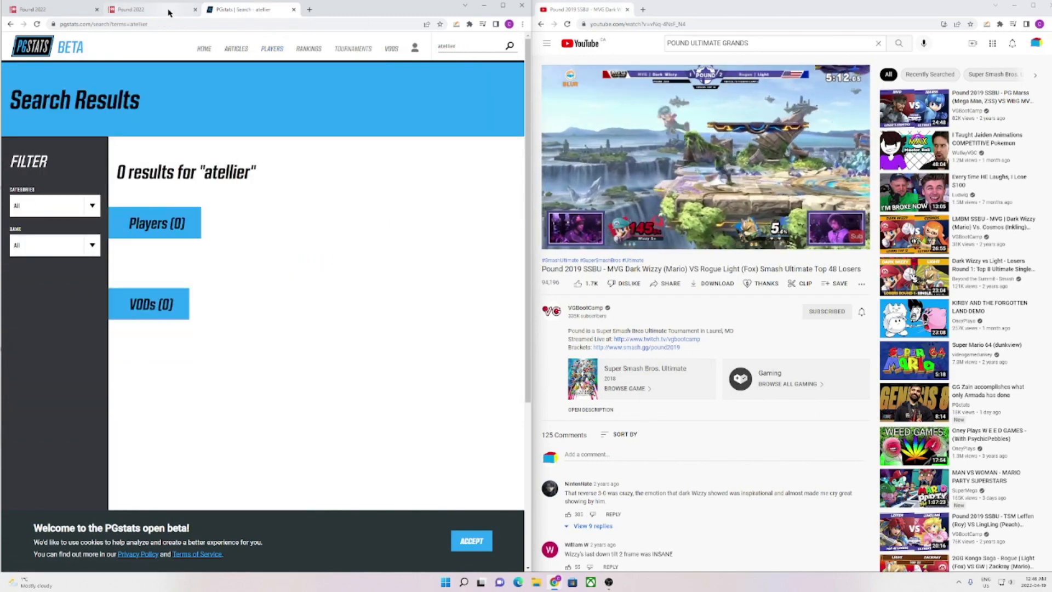
# Confirm the spelling on the bracket, find 'atelier' in PGstats, view the Japanese Atelier profile, return to Pool M5.
pyautogui.click(127, 9)
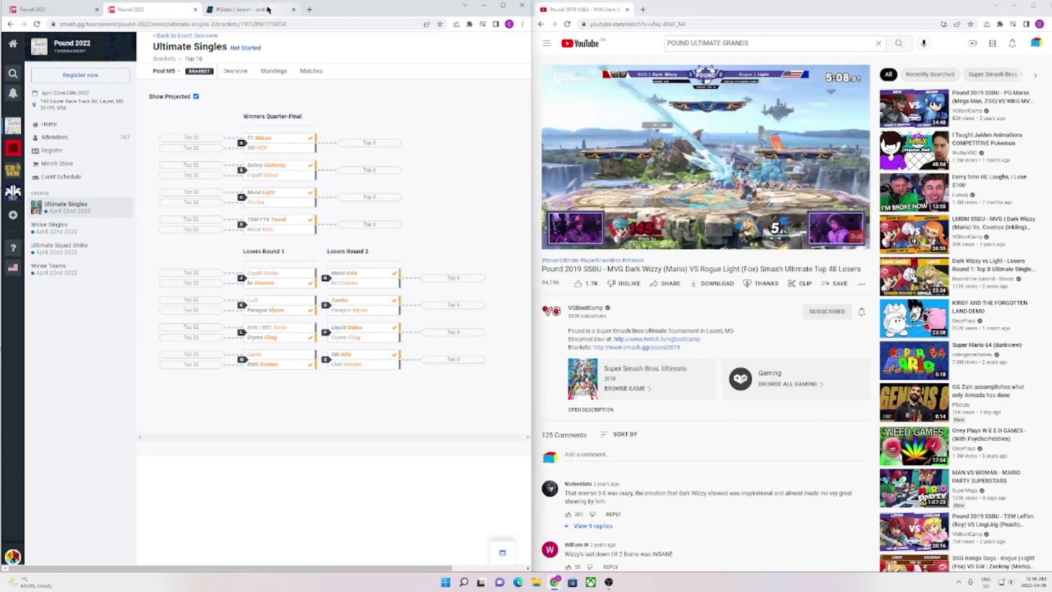
pyautogui.click(245, 9)
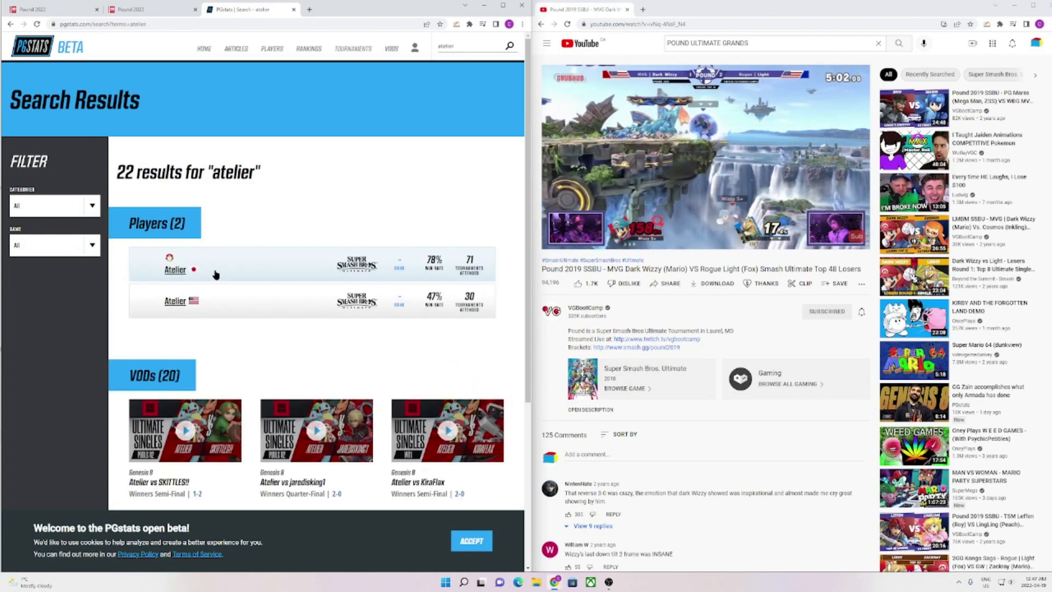
pyautogui.click(176, 270)
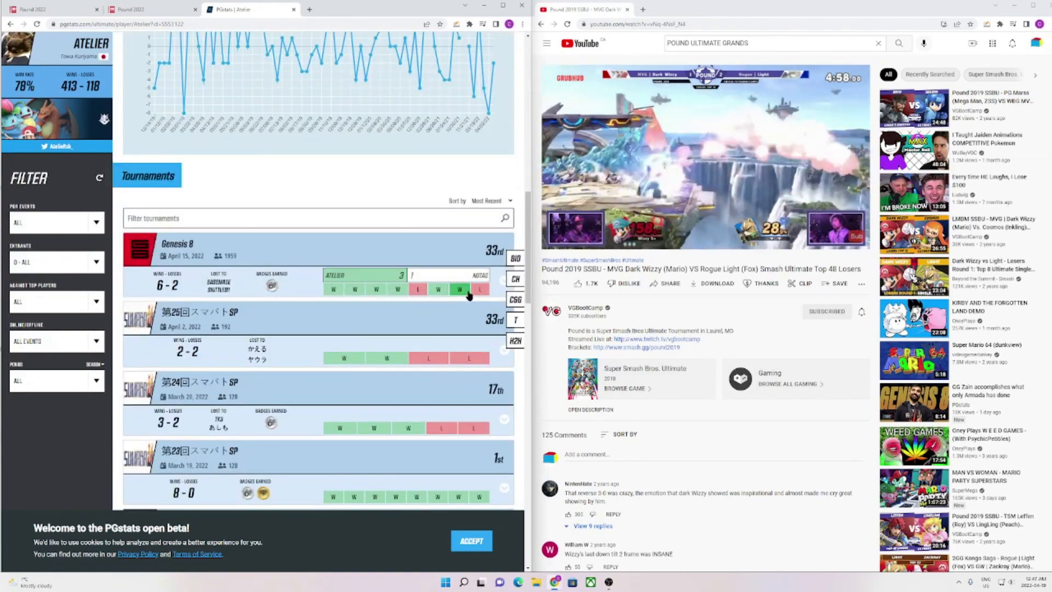
pyautogui.click(153, 10)
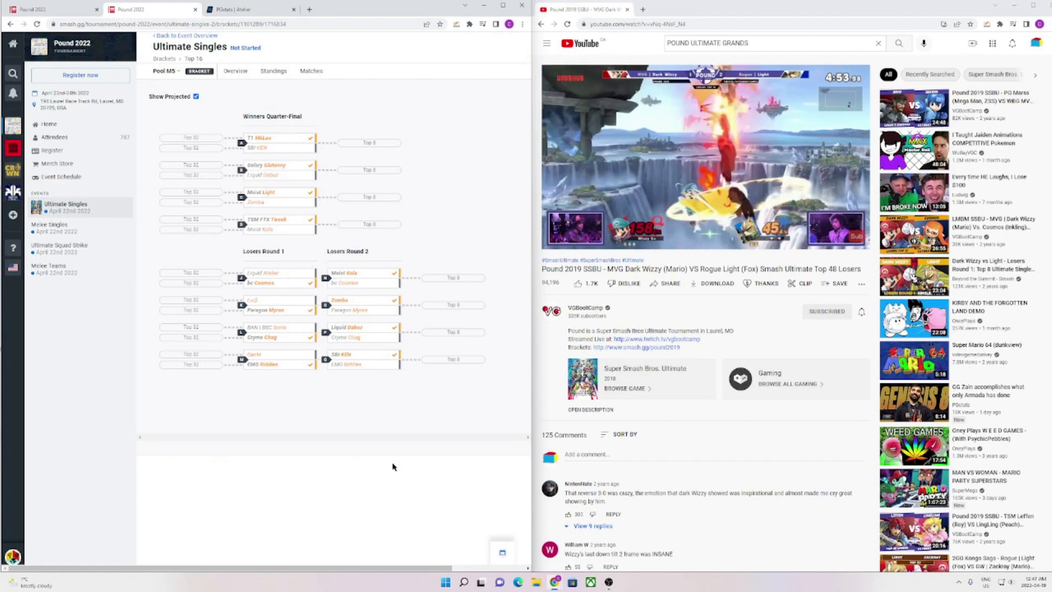
pyautogui.moveTo(401, 469)
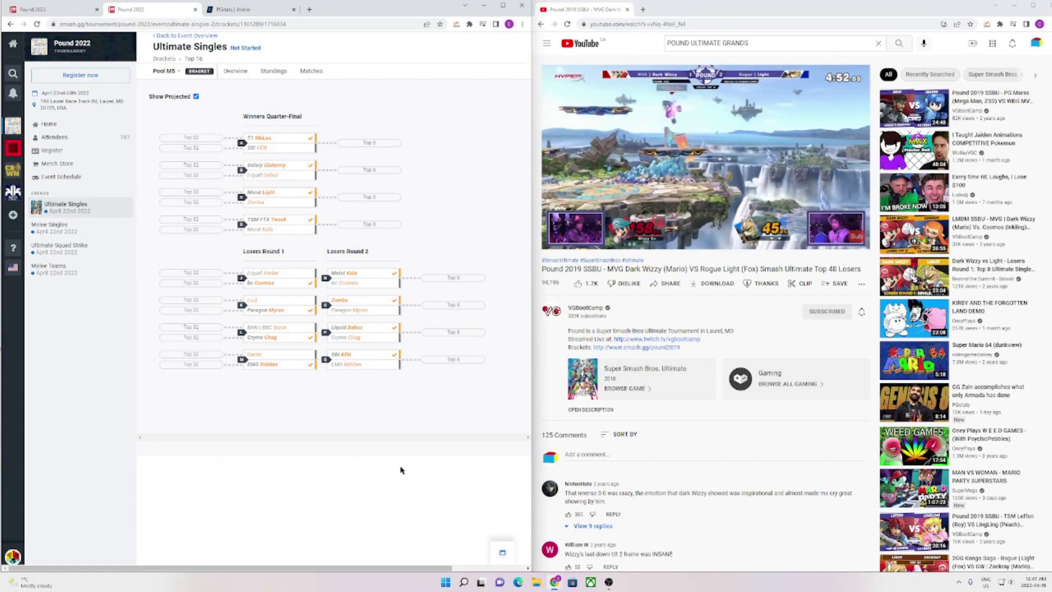